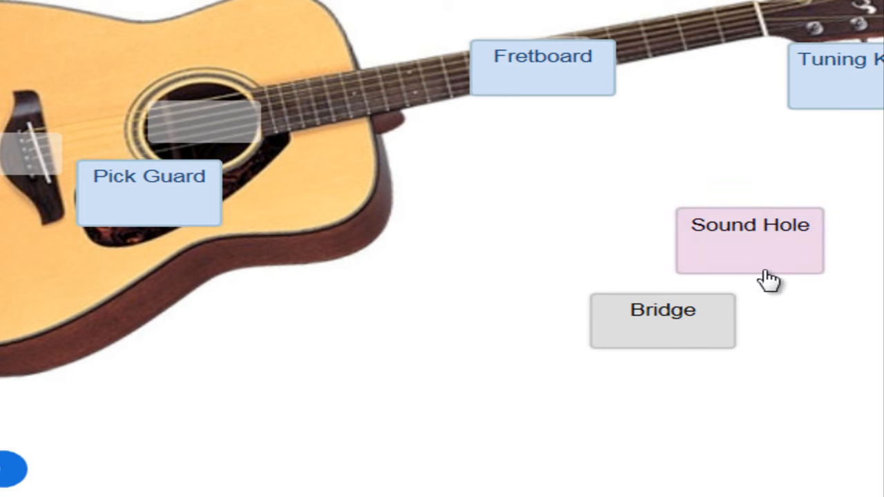
# Step: Drop the Sound Hole and Bridge labels onto the guitar and show the score
pyautogui.moveTo(748, 241); pyautogui.dragTo(201, 108)
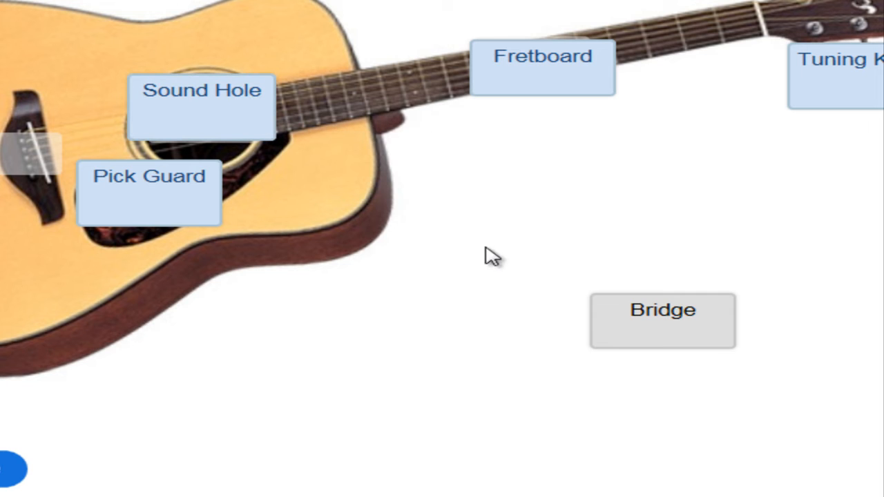
pyautogui.moveTo(663, 321); pyautogui.dragTo(27, 145)
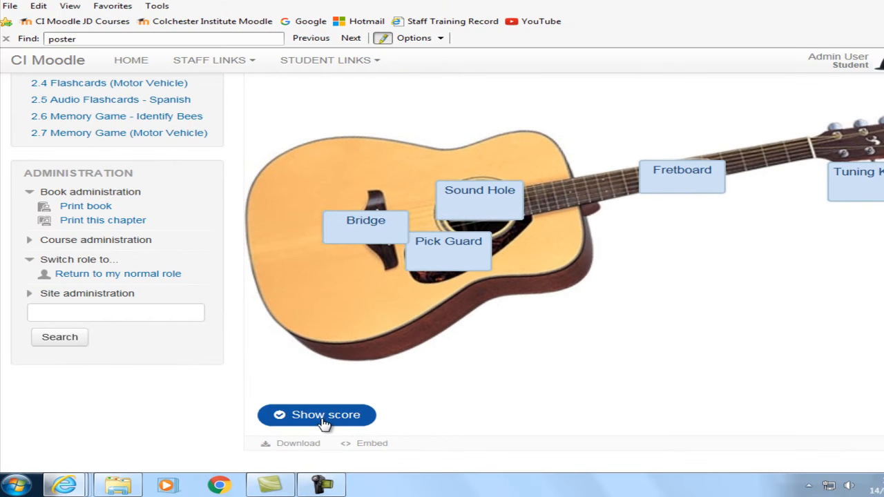
pyautogui.click(316, 414)
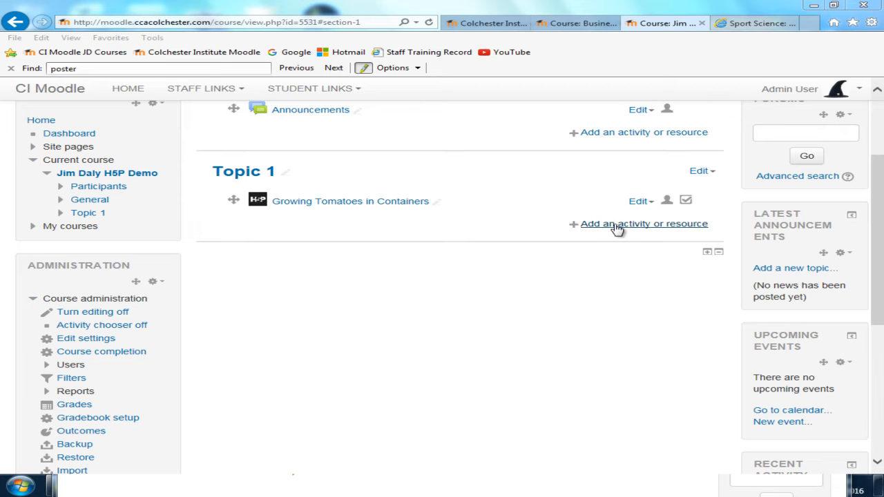
# Step: Add an Interactive Content activity to Topic 1 of the course
pyautogui.click(644, 223)
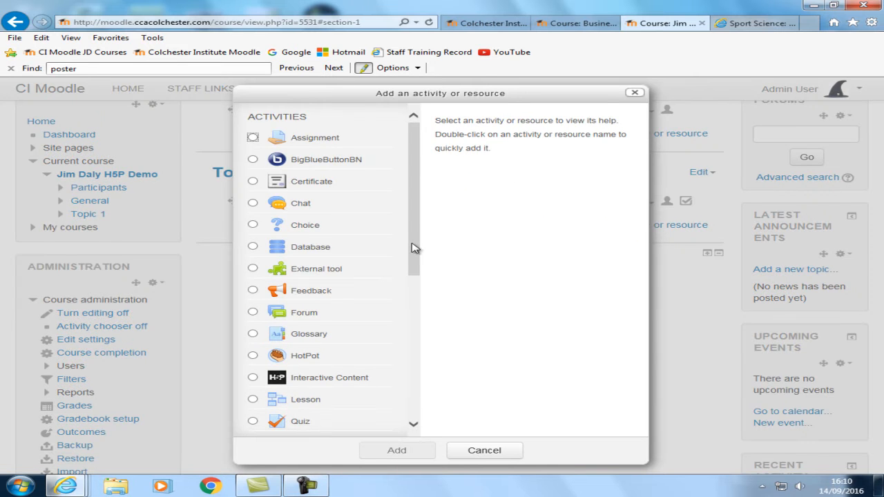
pyautogui.scroll(-3)
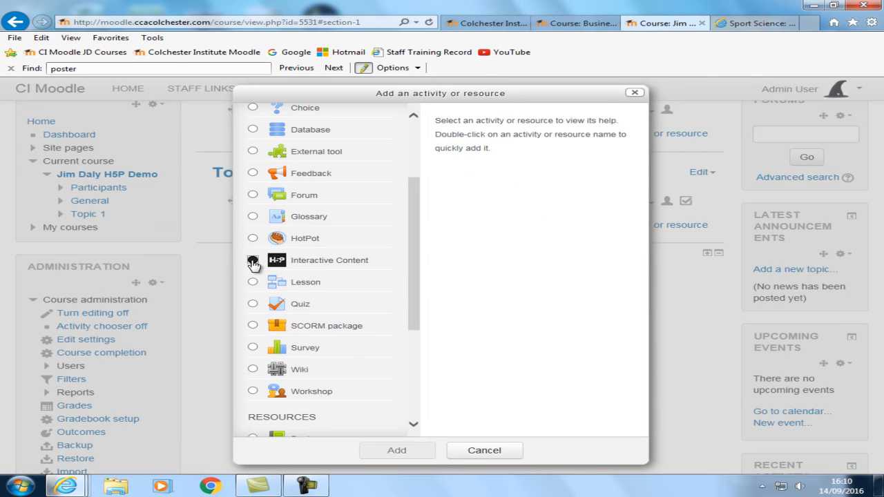
pyautogui.click(253, 260)
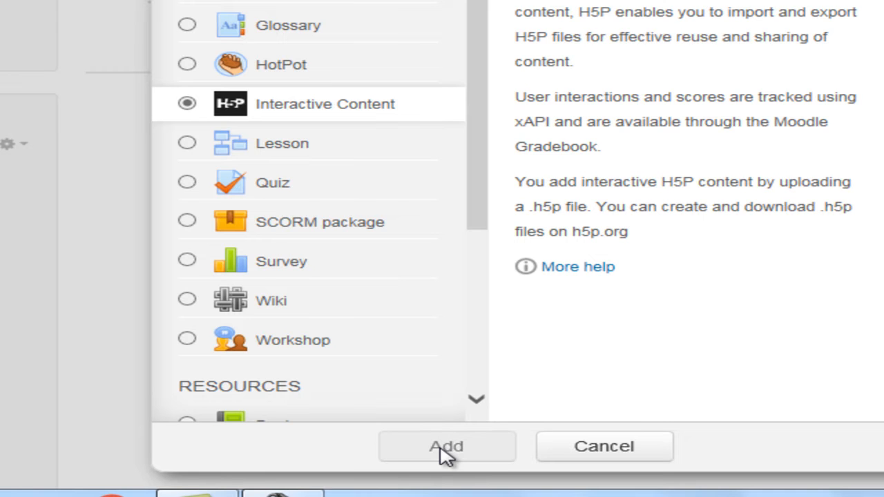
pyautogui.click(447, 446)
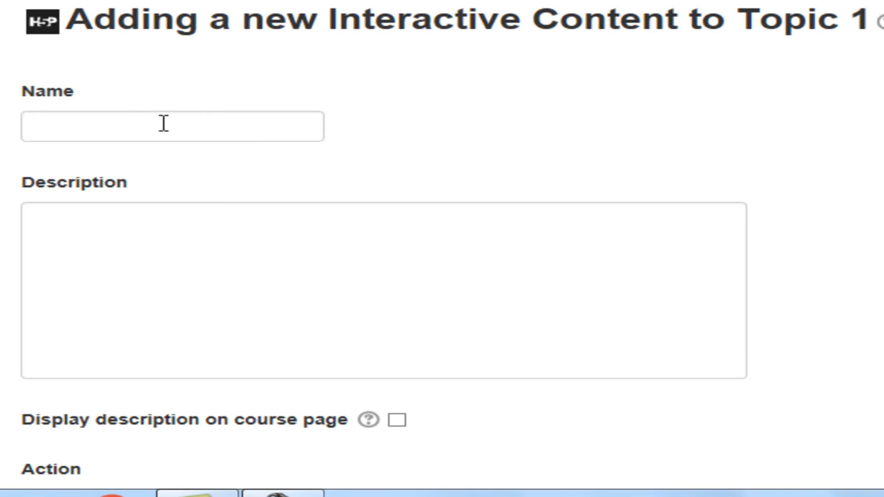
# Step: Enter 'Name the parts of the guitar' as the activity name
pyautogui.click(171, 127)
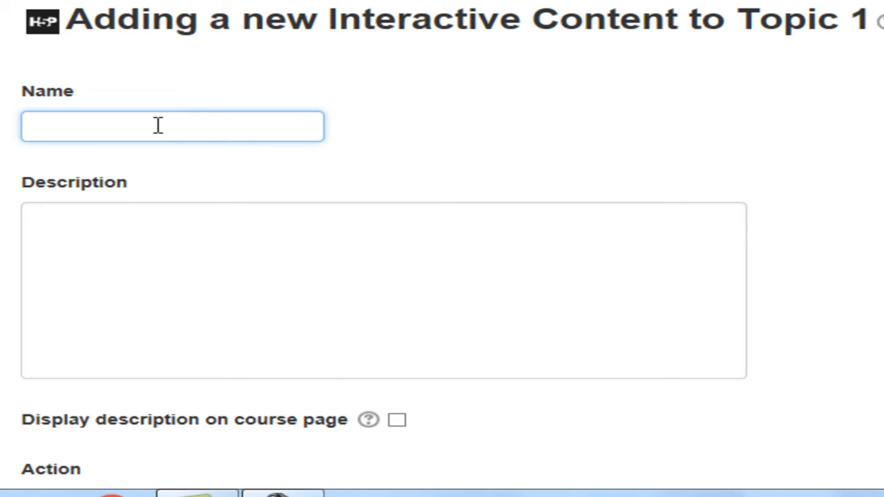
pyautogui.write('Name the parts of the g')
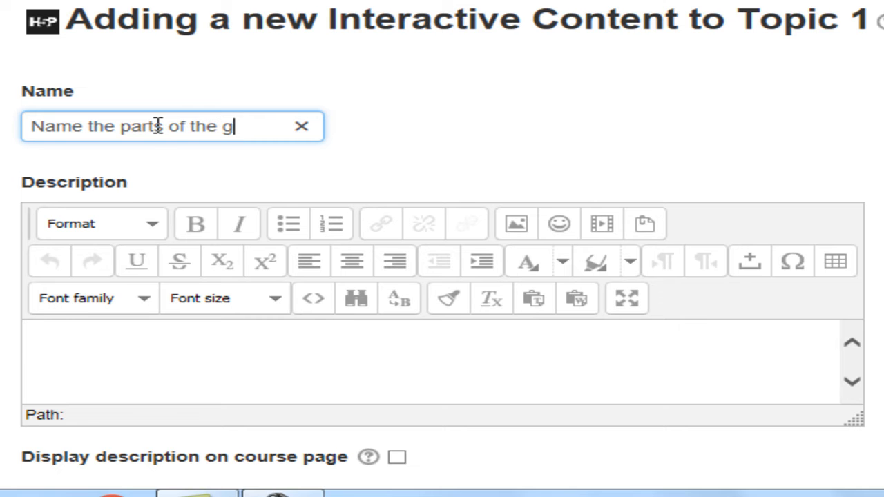
pyautogui.write('uitar')
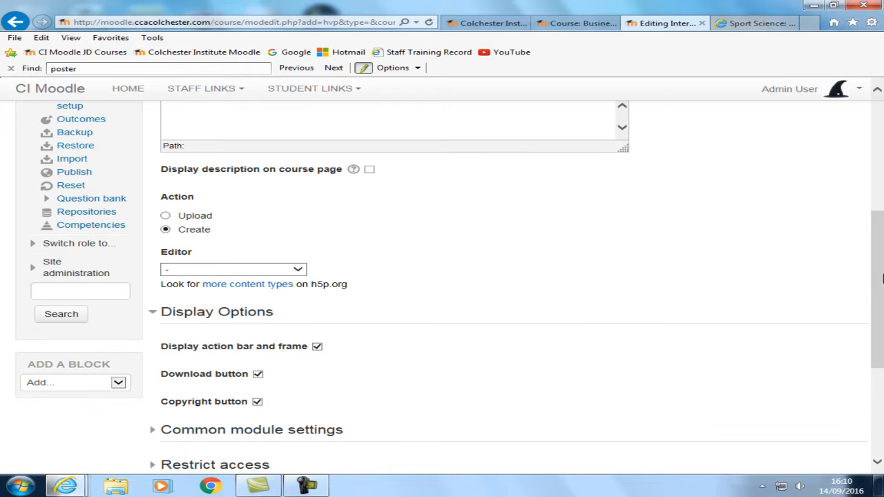
# Step: Choose Drag and Drop as the H5P content type
pyautogui.click(232, 269)
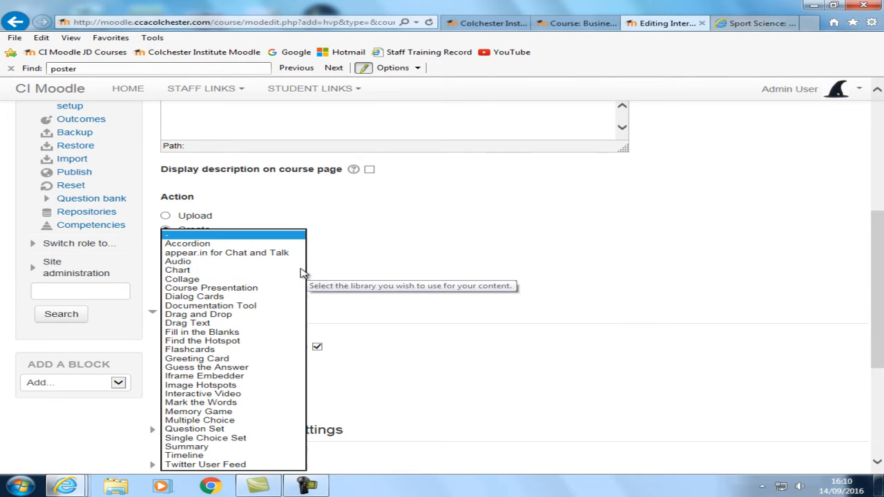
pyautogui.moveTo(199, 315)
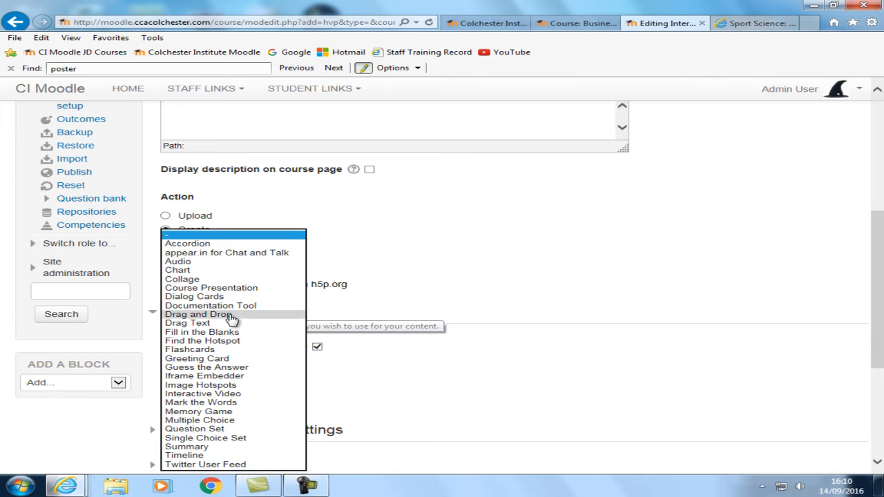
pyautogui.click(199, 315)
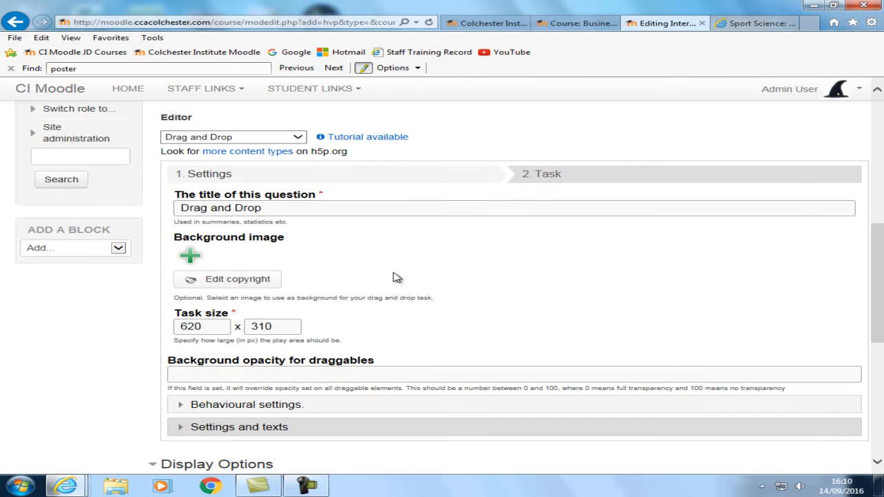
pyautogui.moveTo(191, 256)
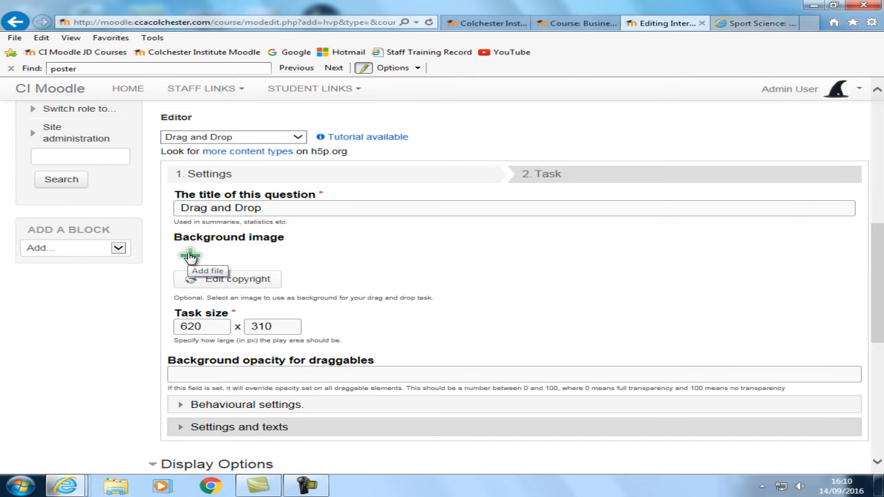
# Step: Upload the Guitar picture from Pictures as the background image
pyautogui.click(189, 257)
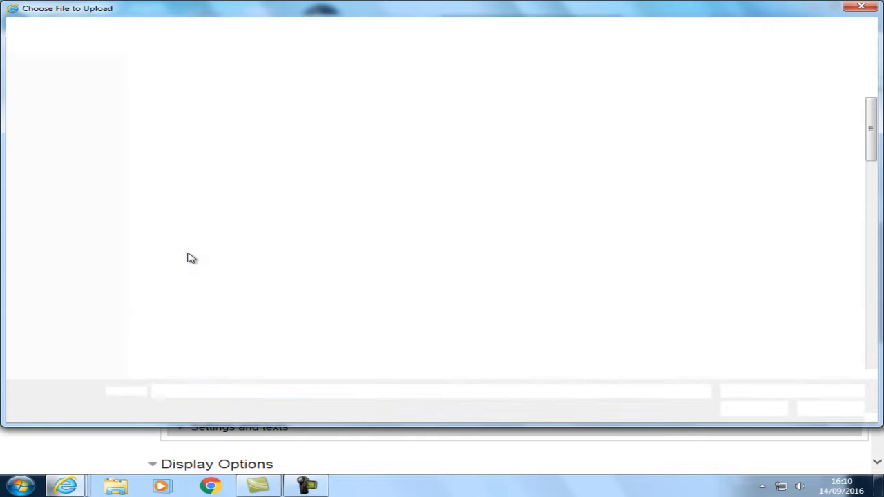
pyautogui.click(287, 232)
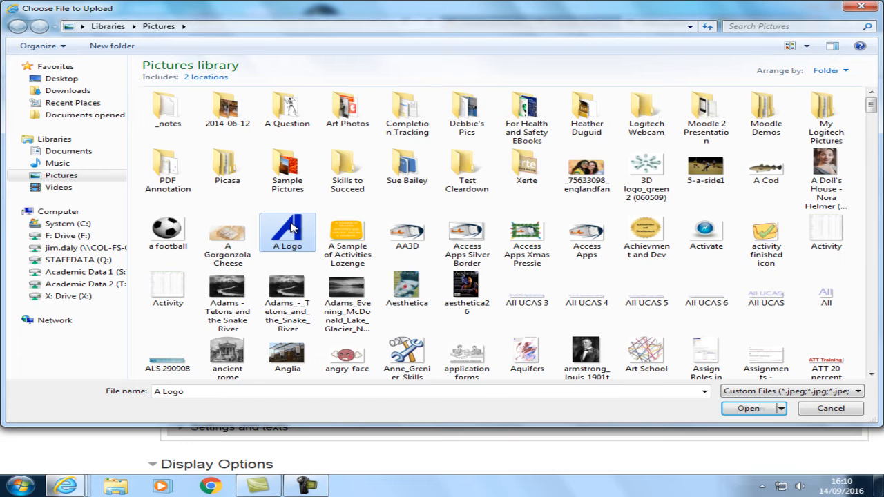
pyautogui.click(406, 290)
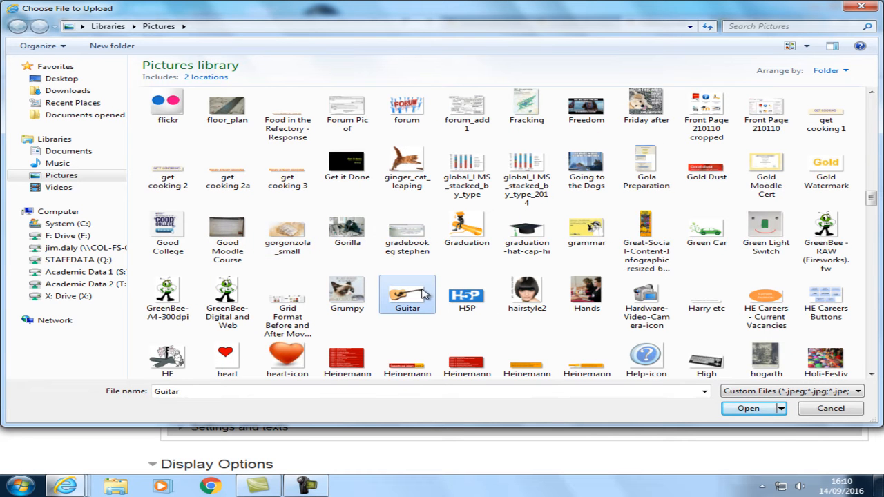
pyautogui.click(749, 409)
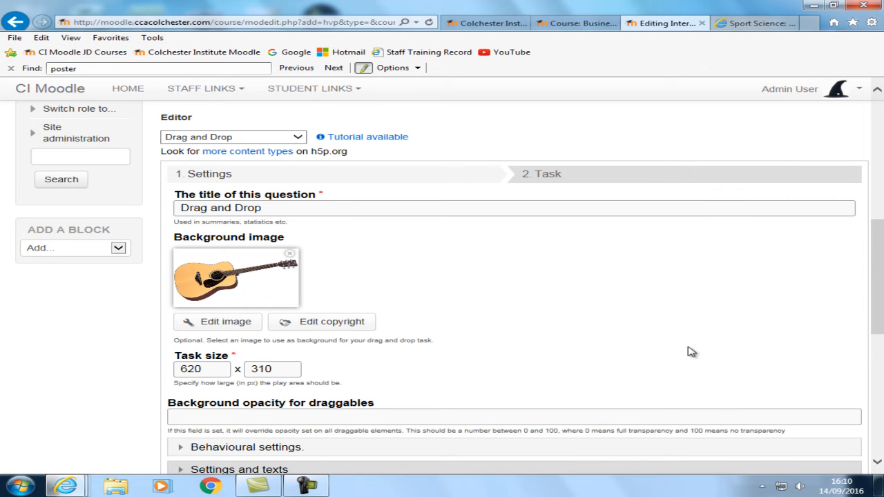
# Step: Scroll through the editor to reach the Task step
pyautogui.scroll(-3)
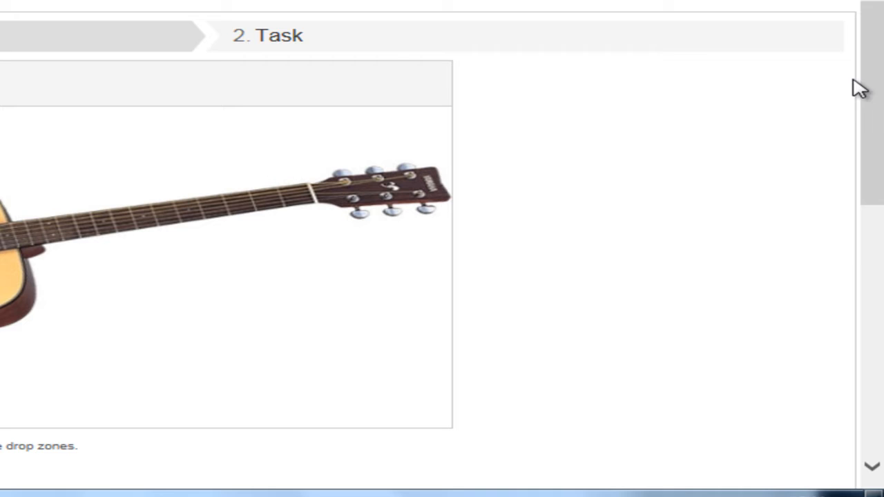
pyautogui.scroll(-3)
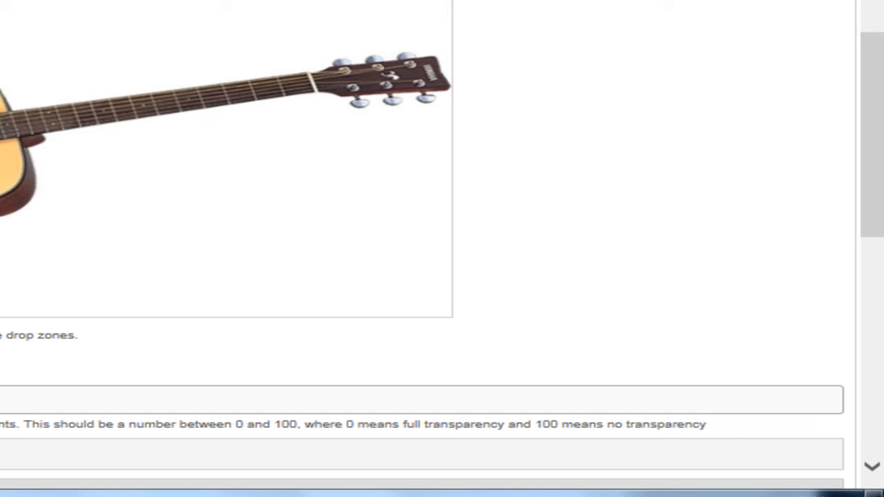
pyautogui.scroll(3)
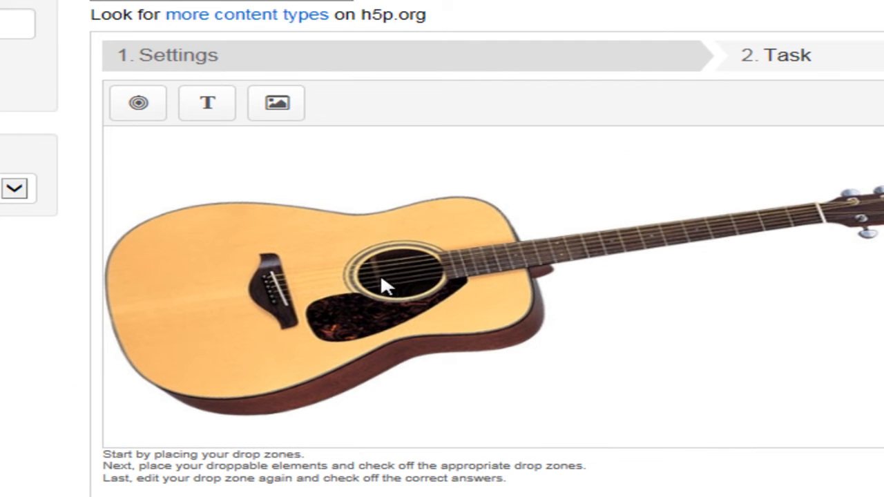
pyautogui.moveTo(134, 163)
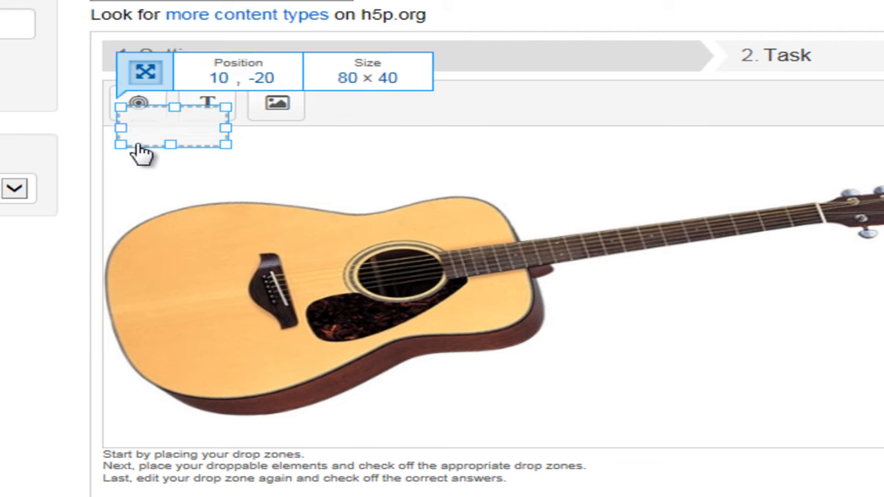
# Step: Place a drop zone on the guitar's bridge and label it Bridge
pyautogui.moveTo(177, 128); pyautogui.dragTo(242, 291)
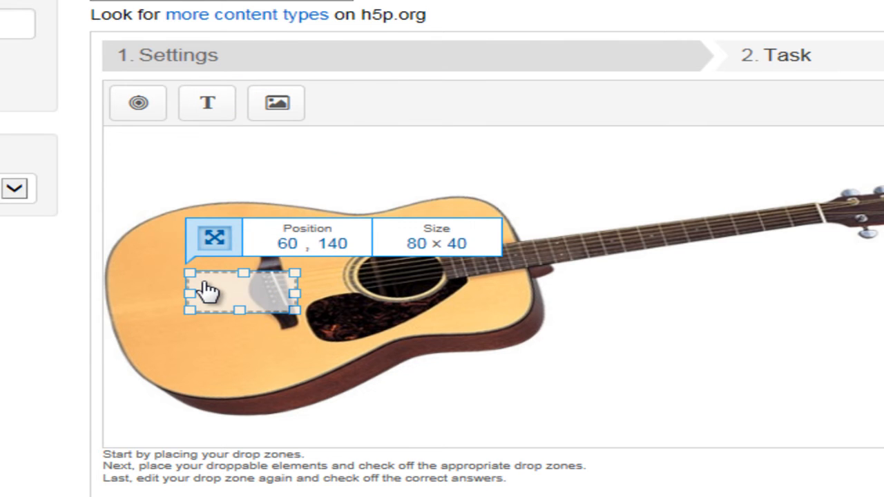
pyautogui.doubleClick(241, 290)
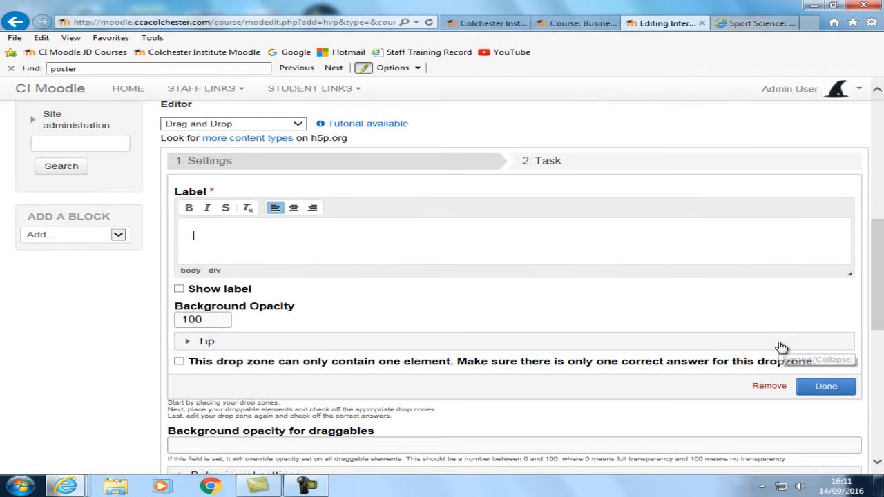
pyautogui.write('Bridge')
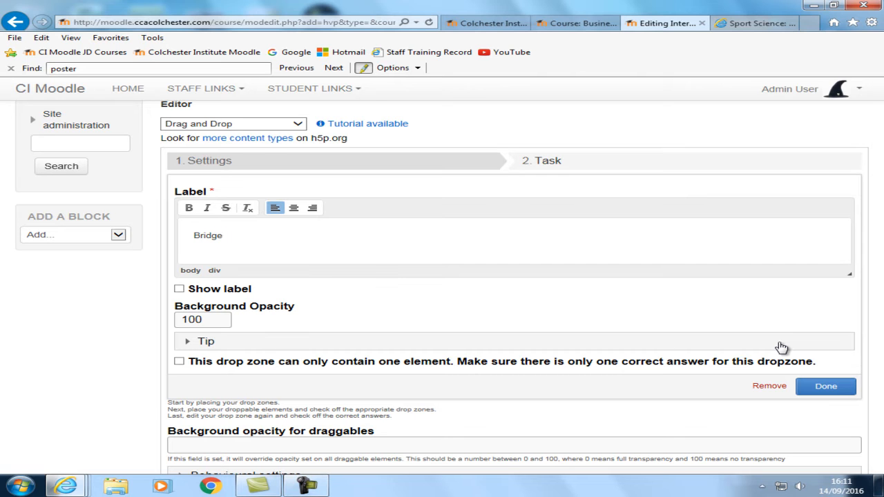
pyautogui.click(222, 235)
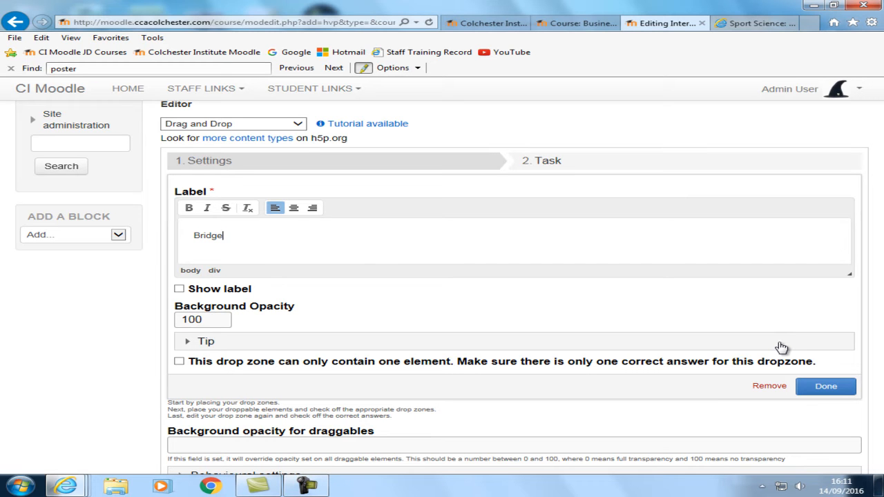
pyautogui.click(826, 386)
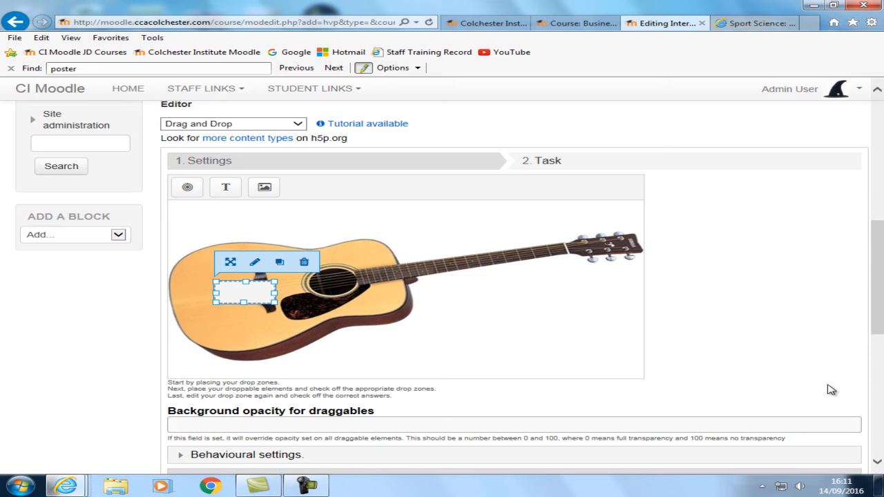
pyautogui.moveTo(201, 217)
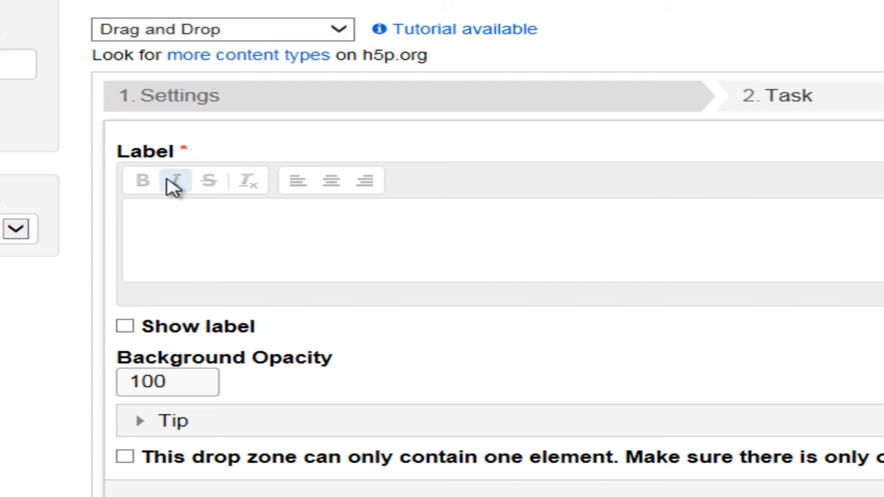
# Step: Label the next drop zones Plectrum Guard and Sound Hole and position a new zone
pyautogui.write('Plectrum G')
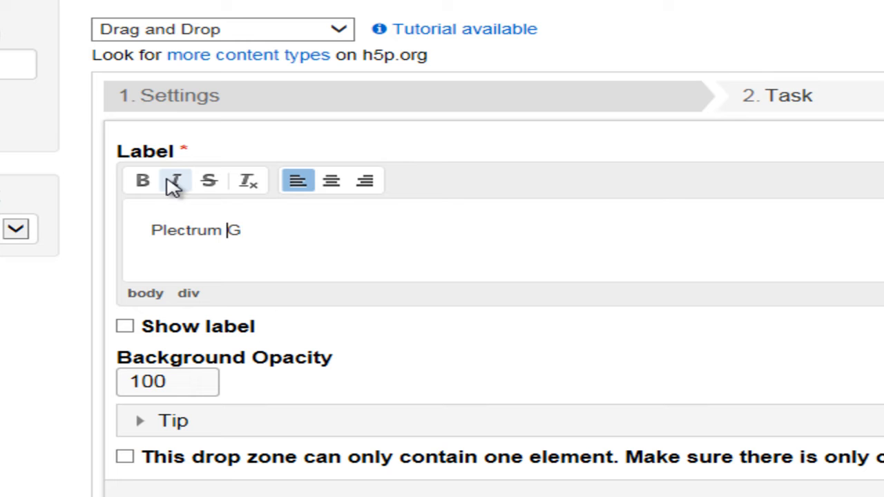
pyautogui.write('uard')
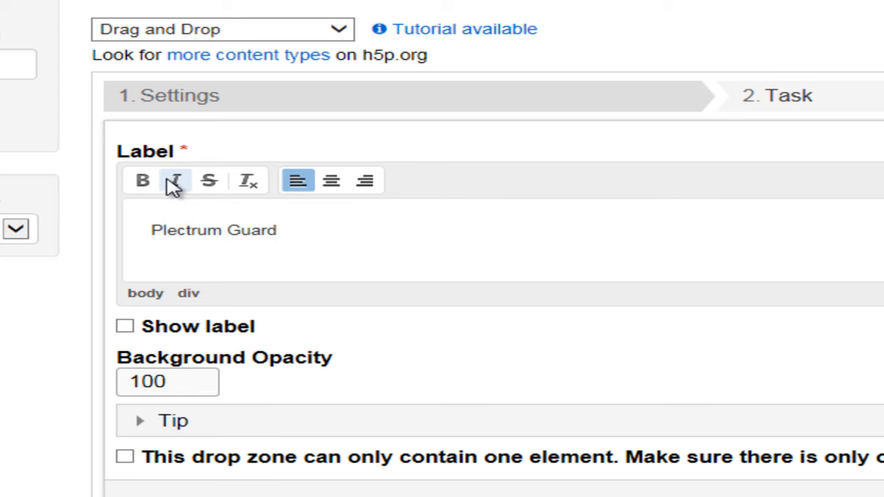
pyautogui.click(776, 95)
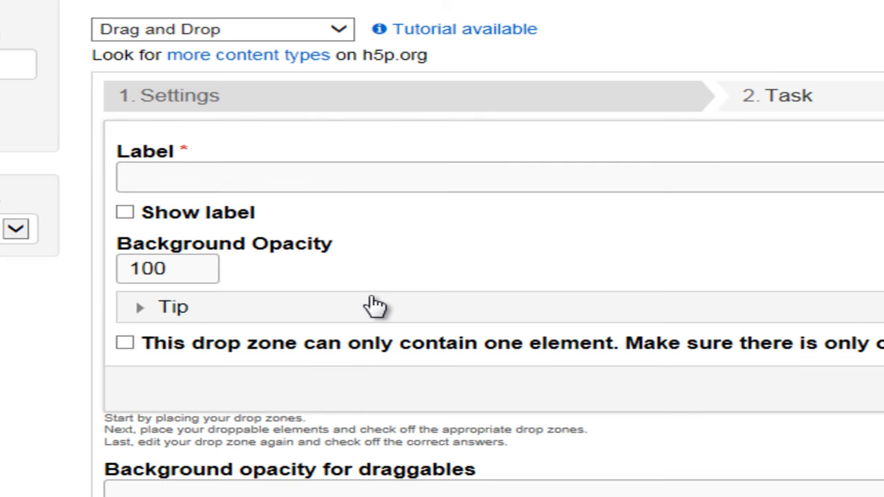
pyautogui.click(484, 177)
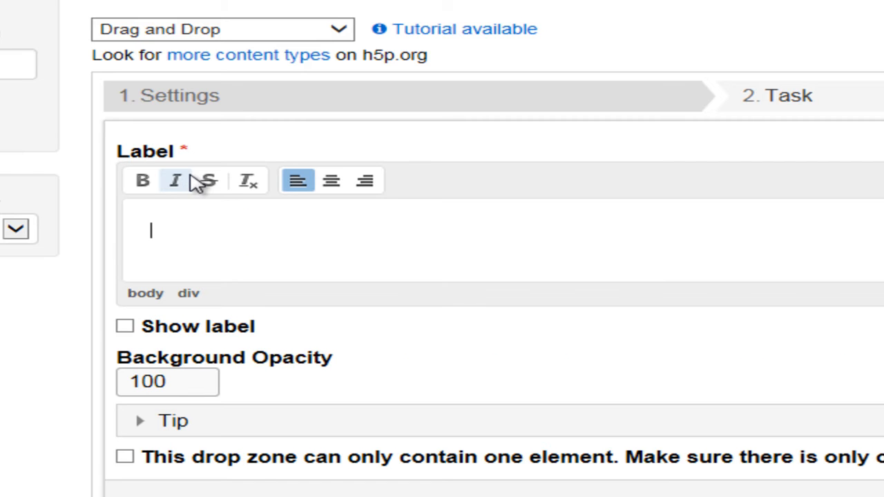
pyautogui.write('Sou')
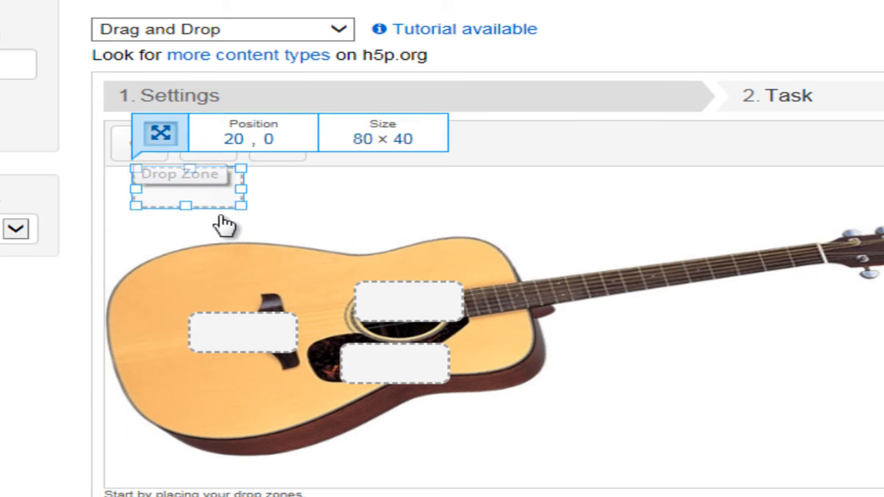
pyautogui.moveTo(182, 193); pyautogui.dragTo(697, 279)
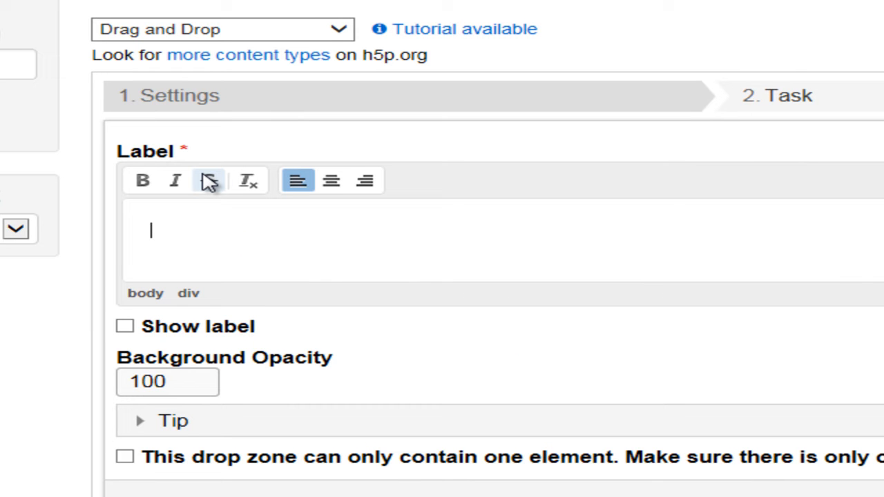
# Step: Label the remaining drop zones Fretboard and Tuning Keys
pyautogui.write('Fret')
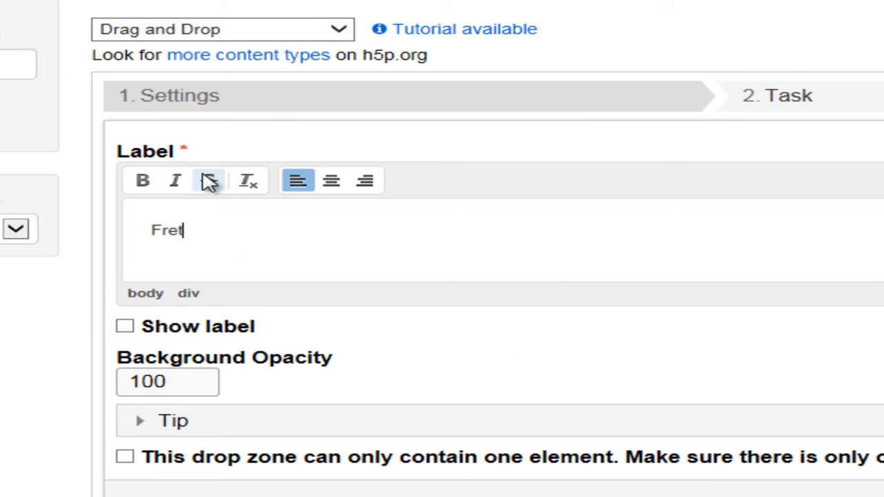
pyautogui.write('board')
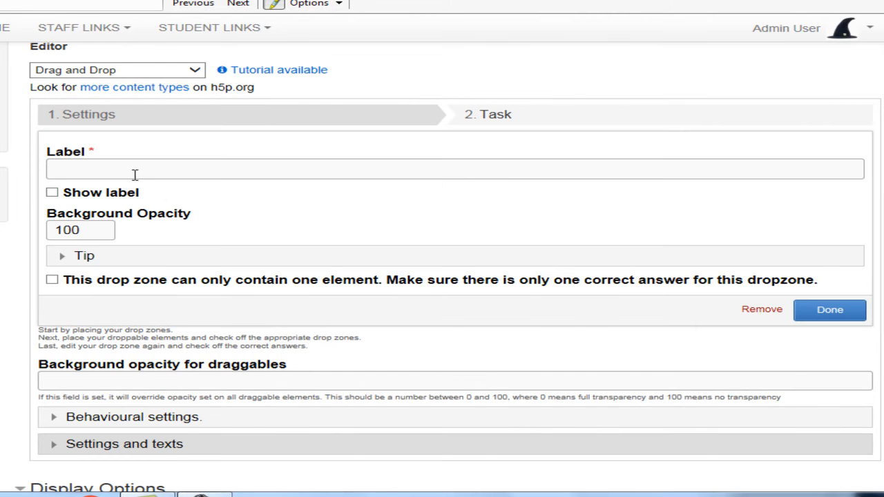
pyautogui.write('T')
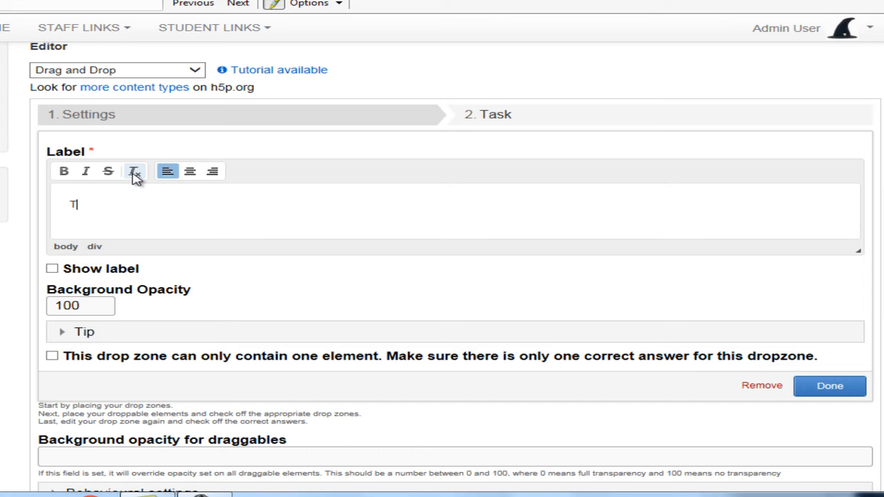
pyautogui.write('uning')
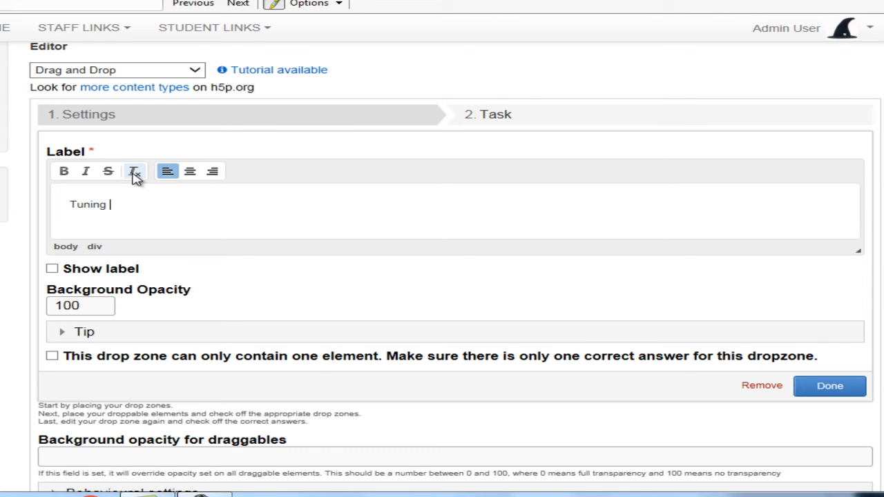
pyautogui.write('Keys')
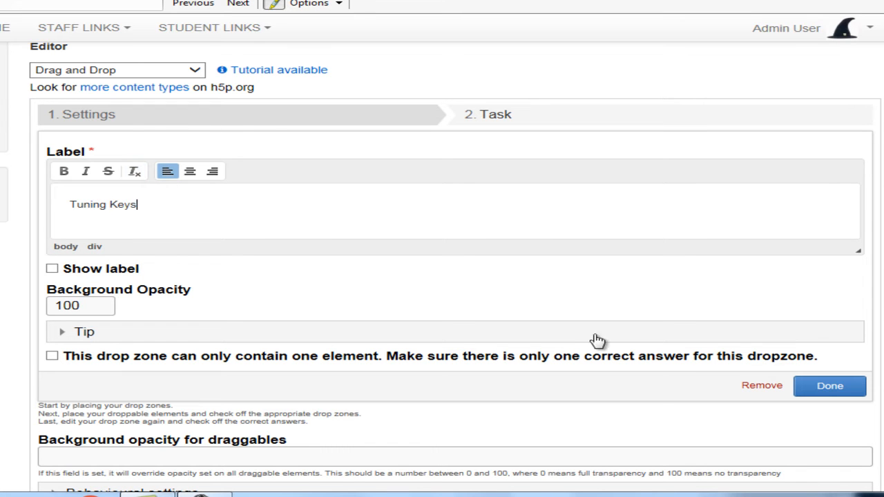
pyautogui.click(829, 385)
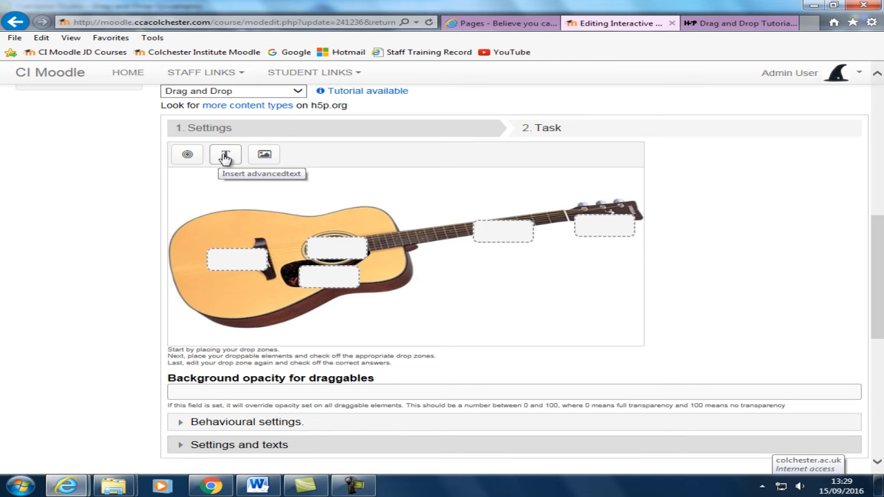
# Step: Create a draggable 'Bridge' text label allowed in all drop zones
pyautogui.click(223, 154)
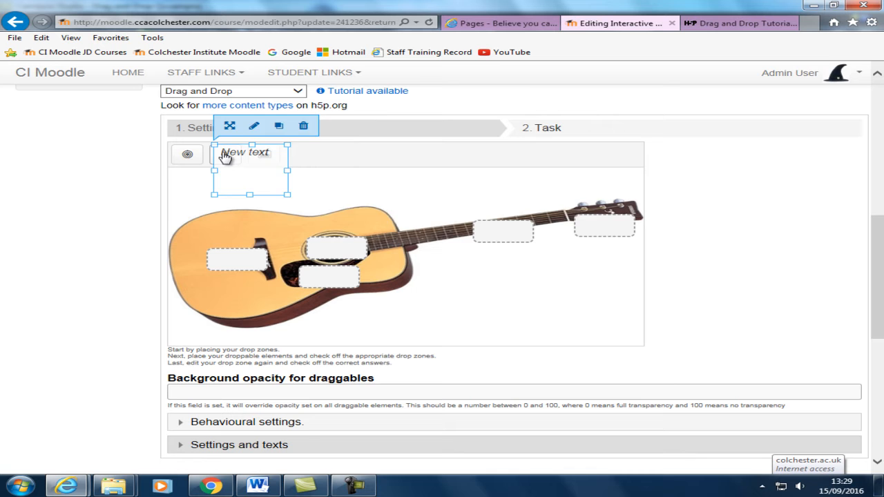
pyautogui.moveTo(250, 174); pyautogui.dragTo(488, 302)
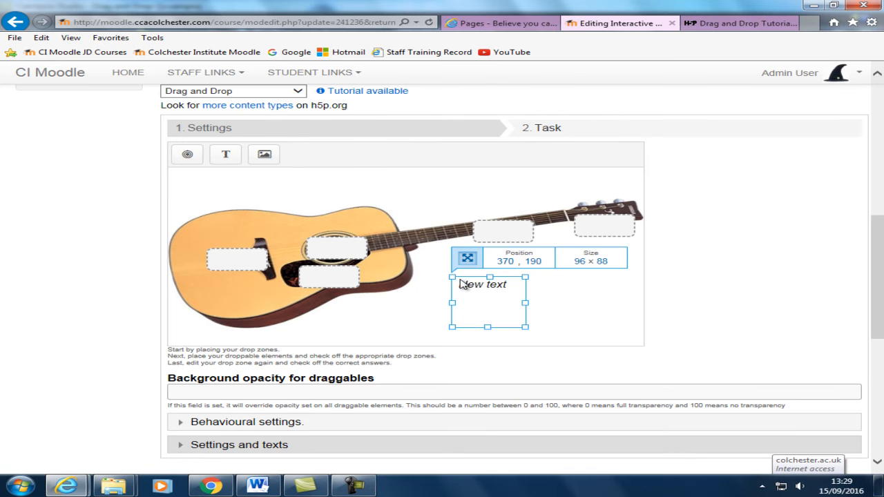
pyautogui.doubleClick(489, 284)
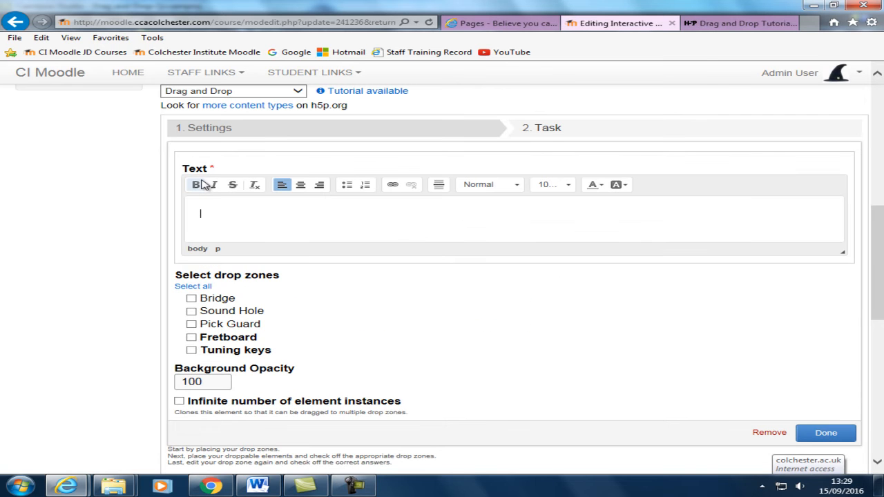
pyautogui.write('Bridge')
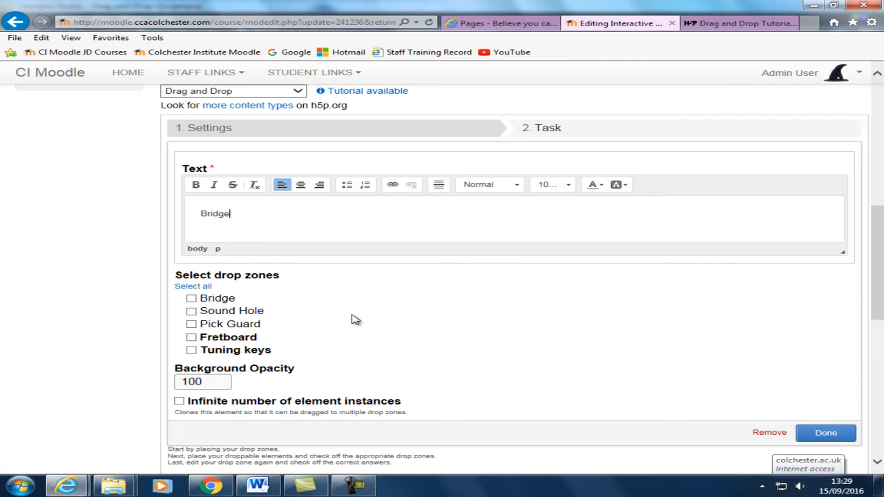
pyautogui.moveTo(392, 336)
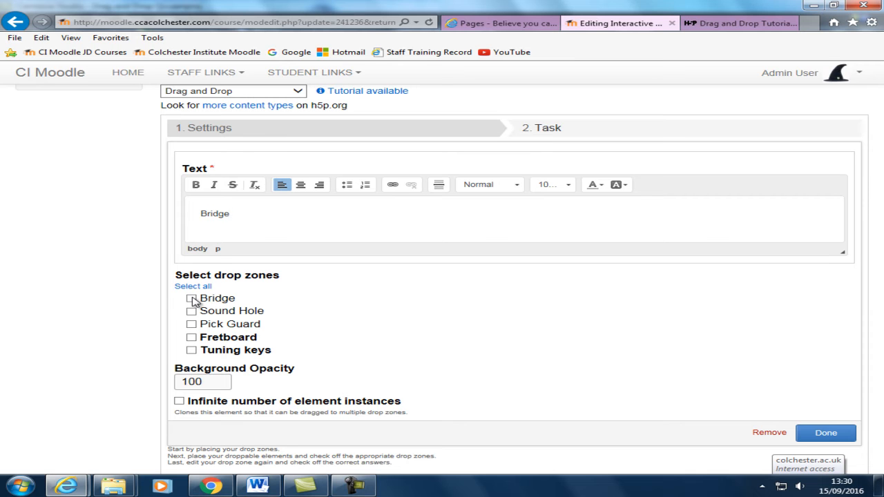
pyautogui.click(193, 286)
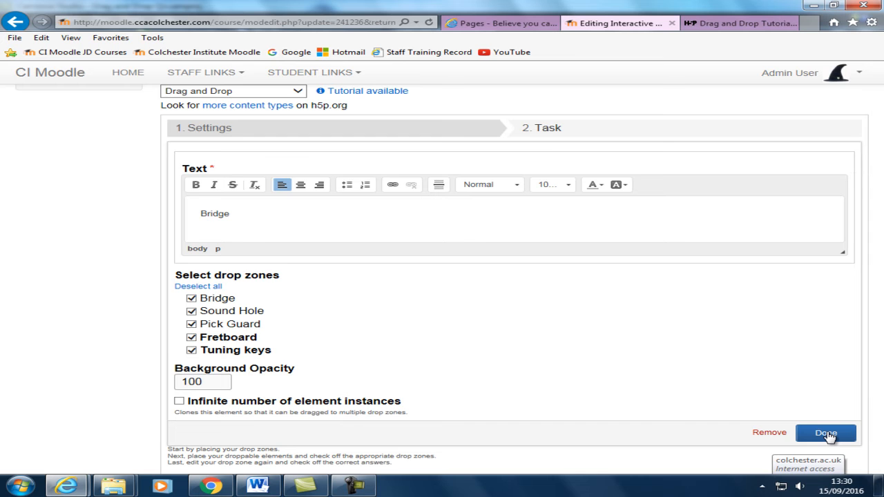
pyautogui.click(826, 434)
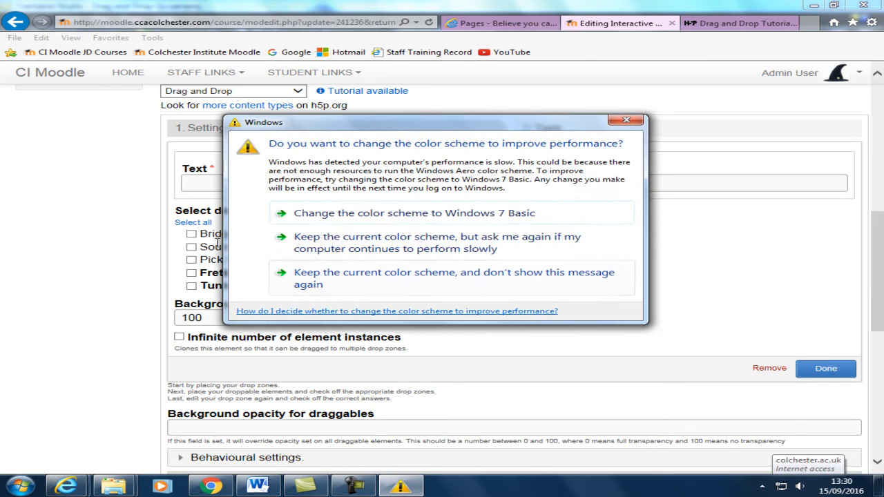
pyautogui.moveTo(611, 213)
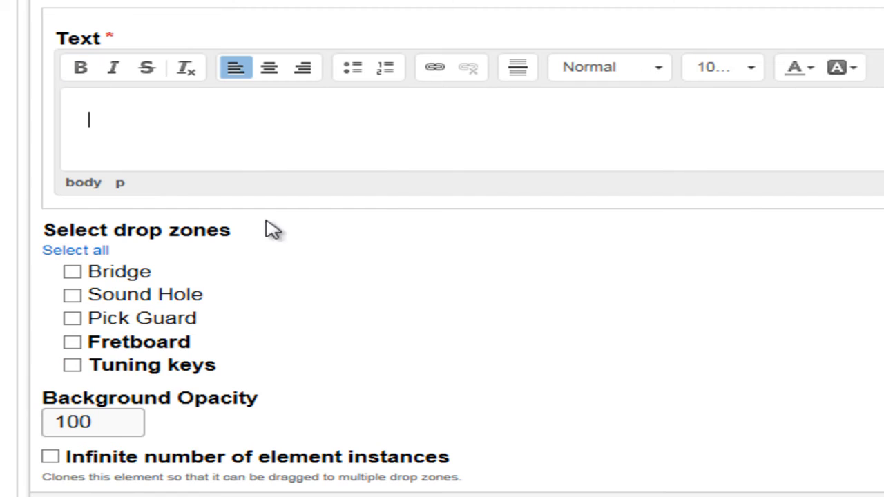
pyautogui.moveTo(389, 169)
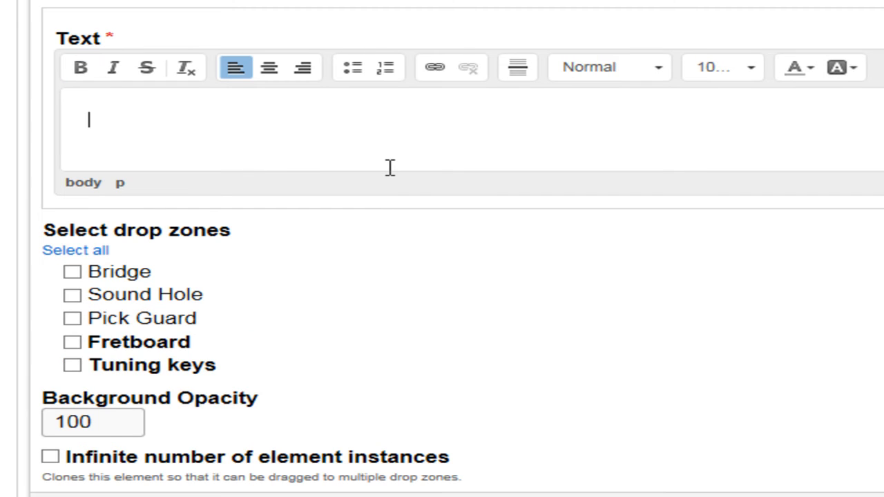
# Step: Create a 'Pick Guard' draggable label and reopen it for editing
pyautogui.write('P')
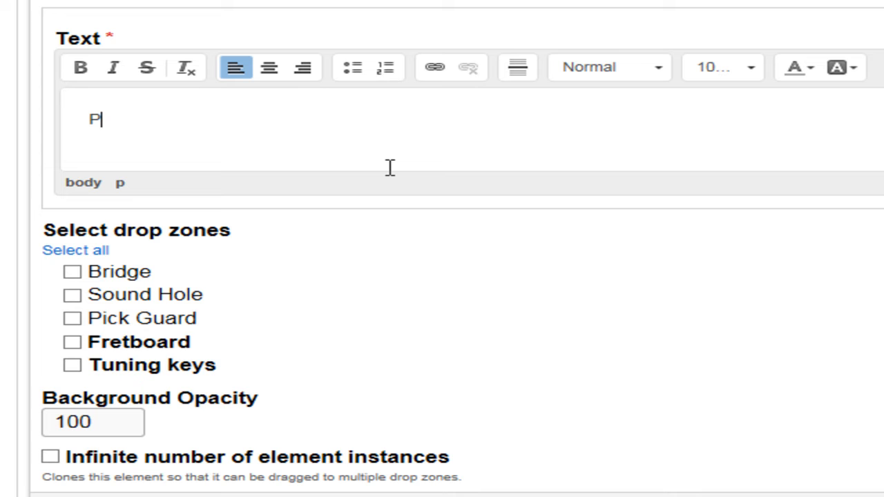
pyautogui.write('ick')
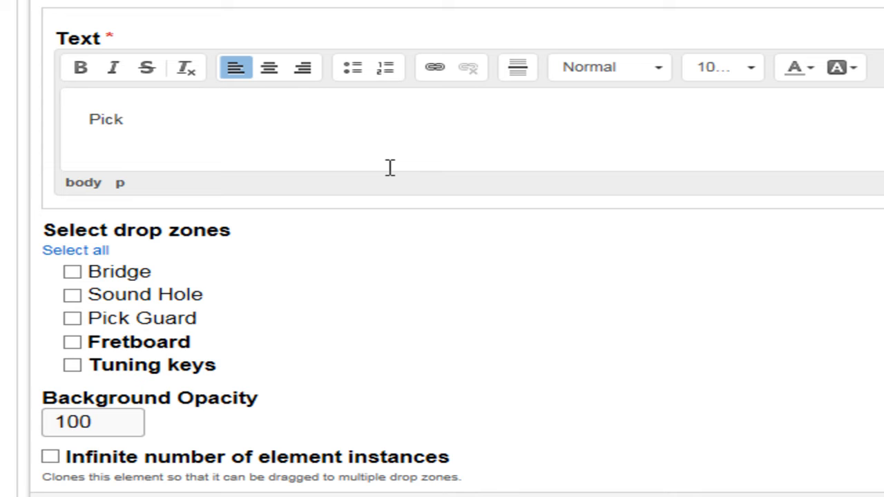
pyautogui.write('Guard')
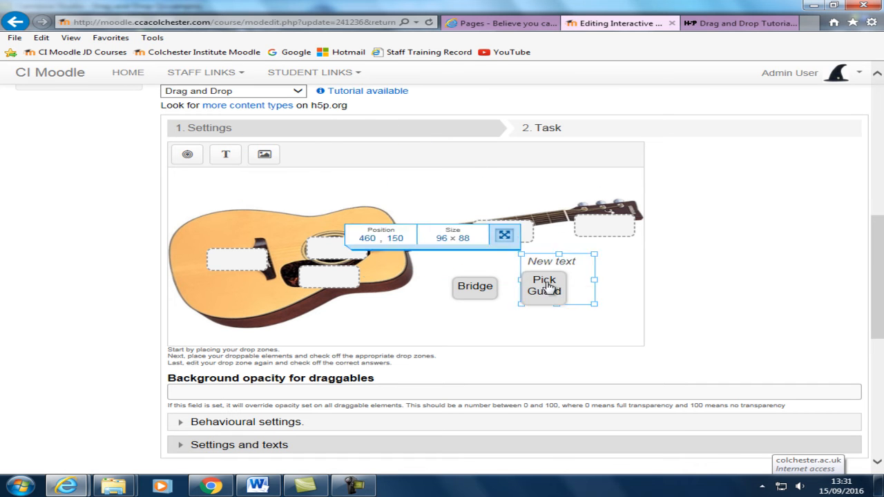
pyautogui.doubleClick(544, 284)
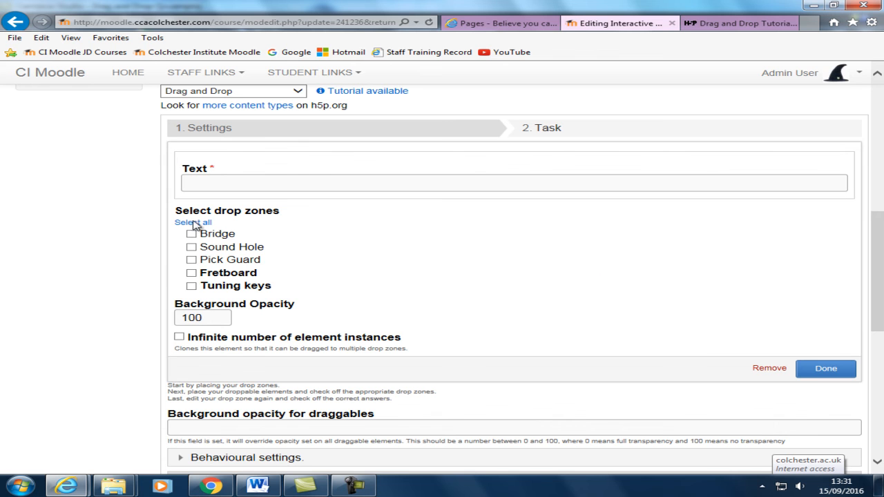
# Step: Create a 'Sound Hole' draggable text label
pyautogui.click(193, 221)
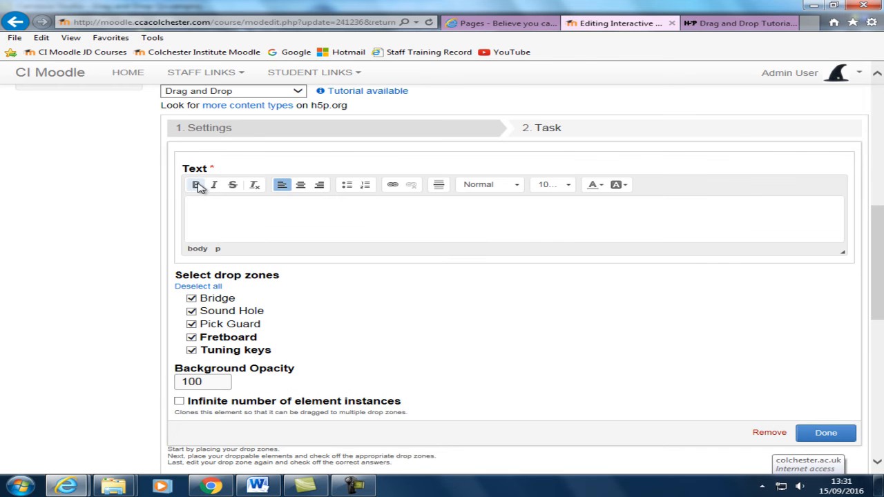
pyautogui.write('Sound Hole')
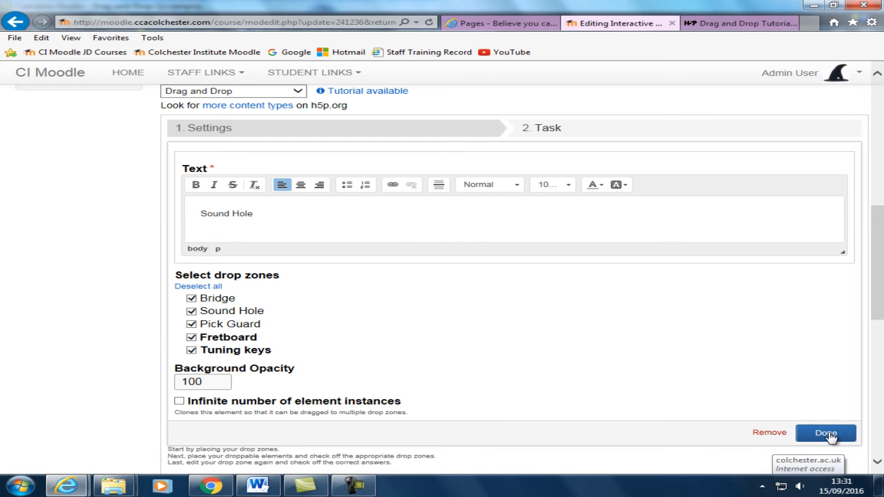
pyautogui.click(826, 434)
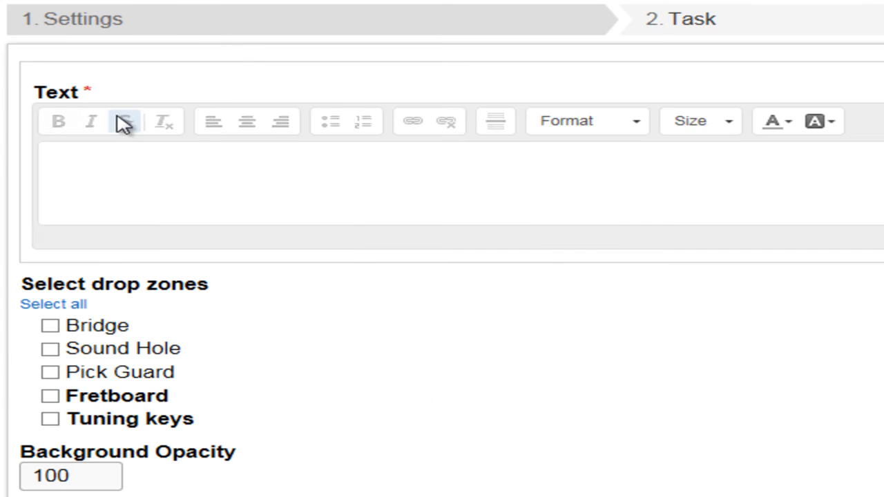
# Step: Create a 'Fretboard' draggable label allowed on every drop zone
pyautogui.write('F')
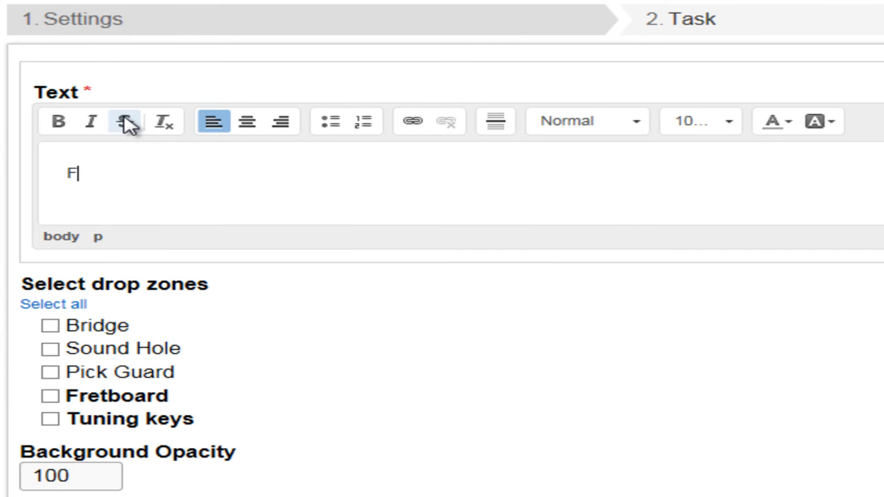
pyautogui.write('retboard')
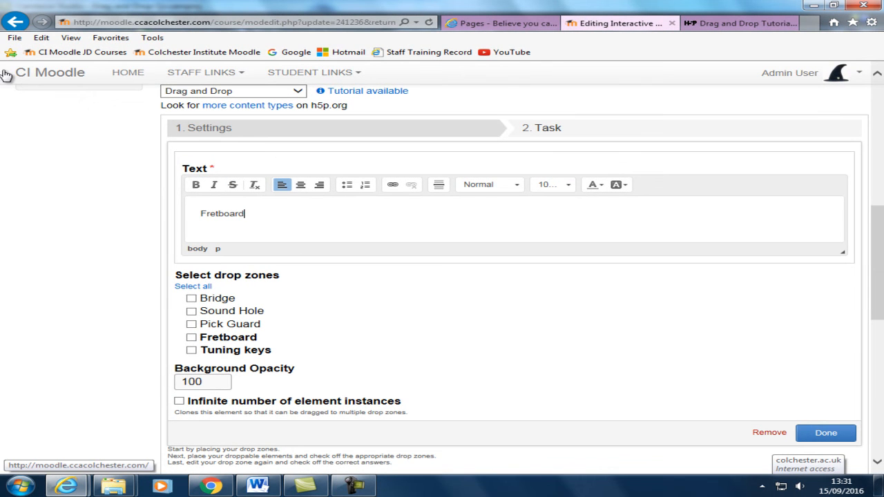
pyautogui.click(193, 286)
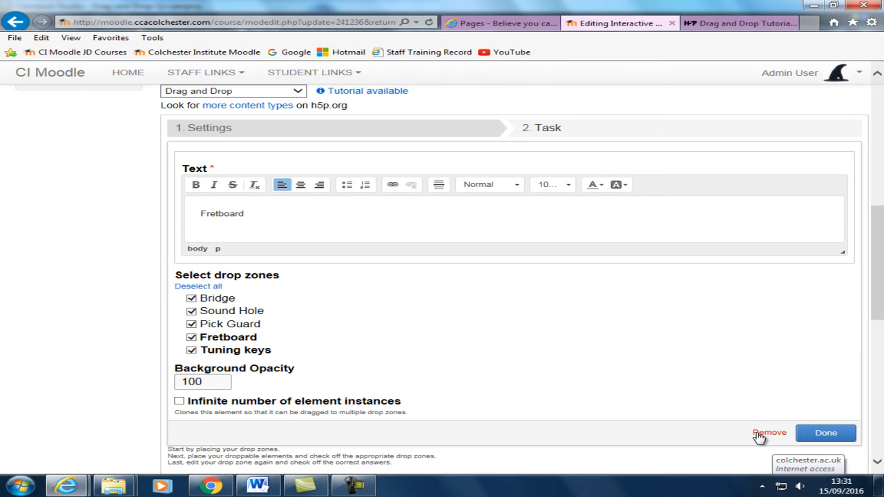
pyautogui.click(826, 434)
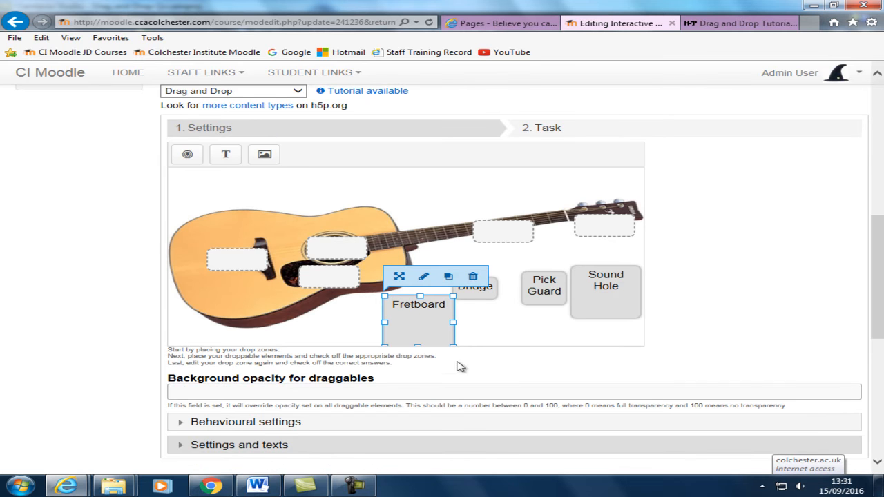
pyautogui.moveTo(225, 154)
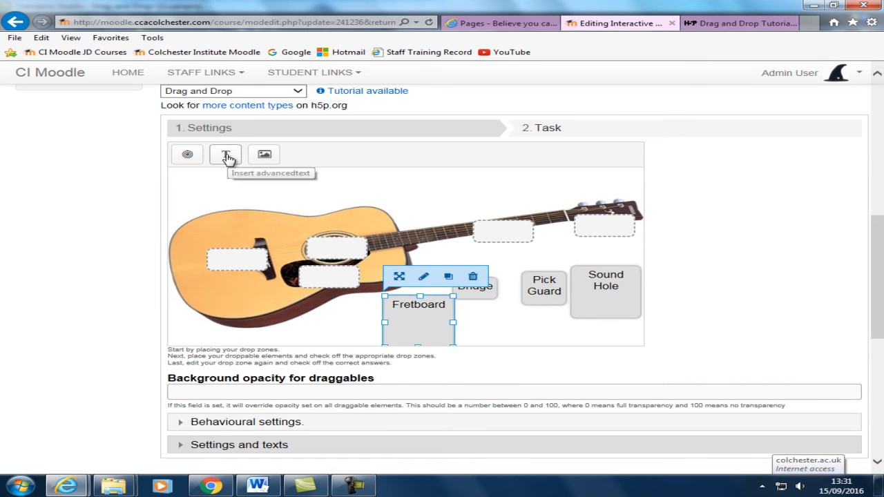
# Step: Create a fifth draggable text label reading 'Tuning Keys'
pyautogui.click(223, 154)
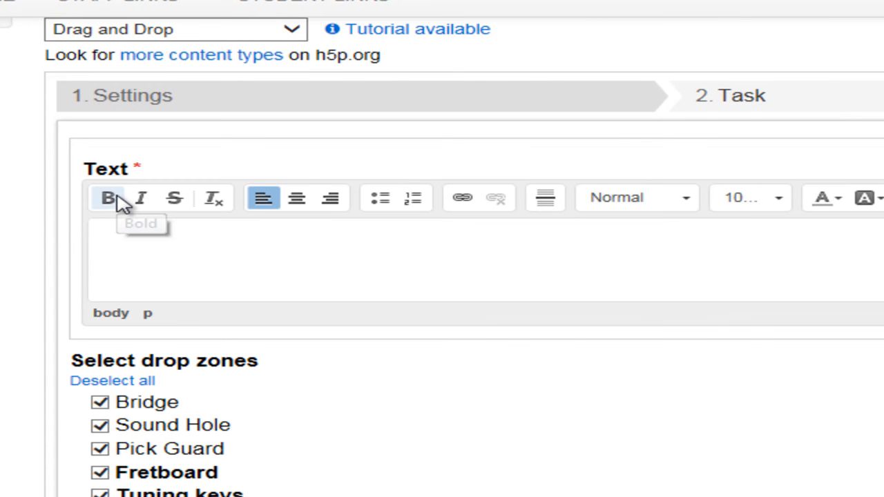
pyautogui.write('Tuning')
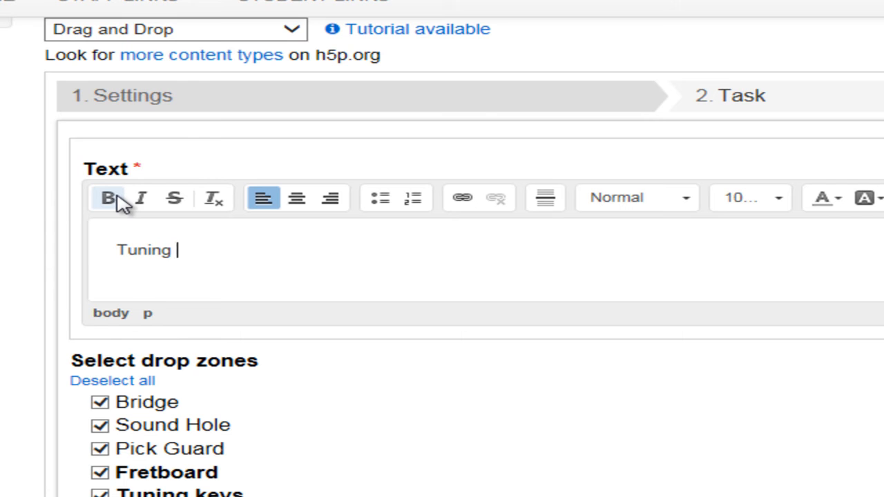
pyautogui.write('Keys')
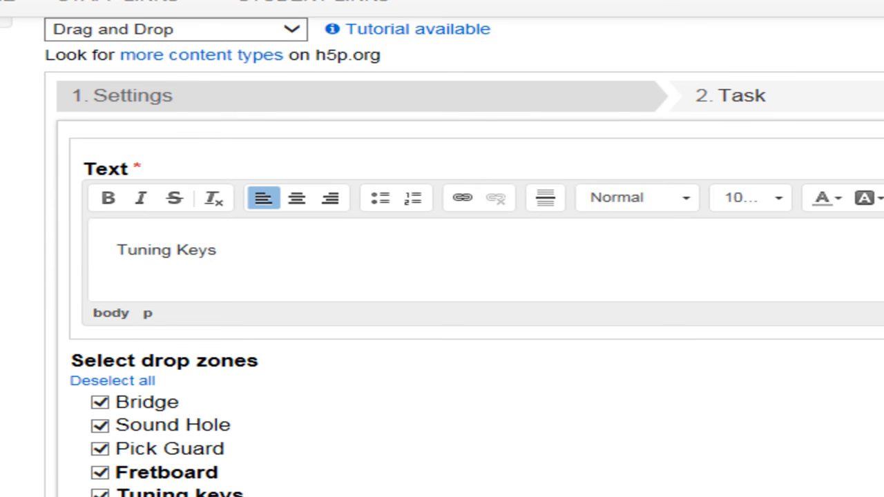
pyautogui.click(729, 96)
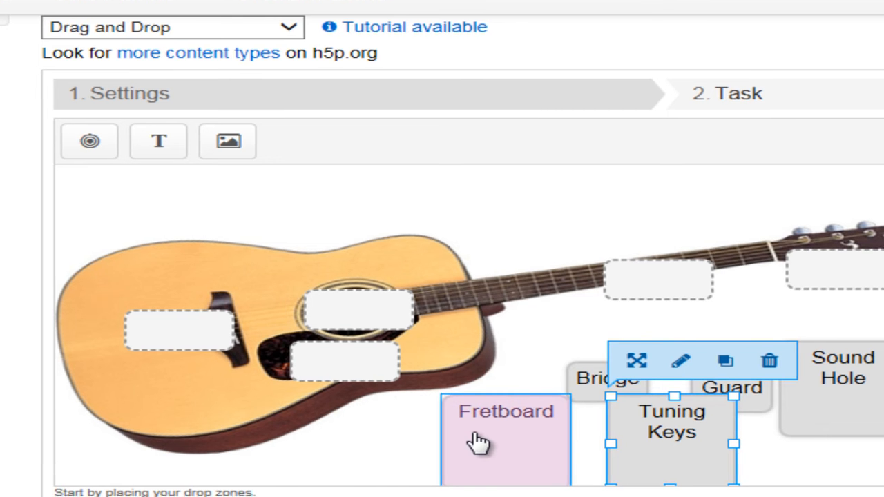
# Step: Shrink Tuning Keys and move it below Bridge, Sound Hole beneath Pick Guard, forming a compact block
pyautogui.scroll(-3)
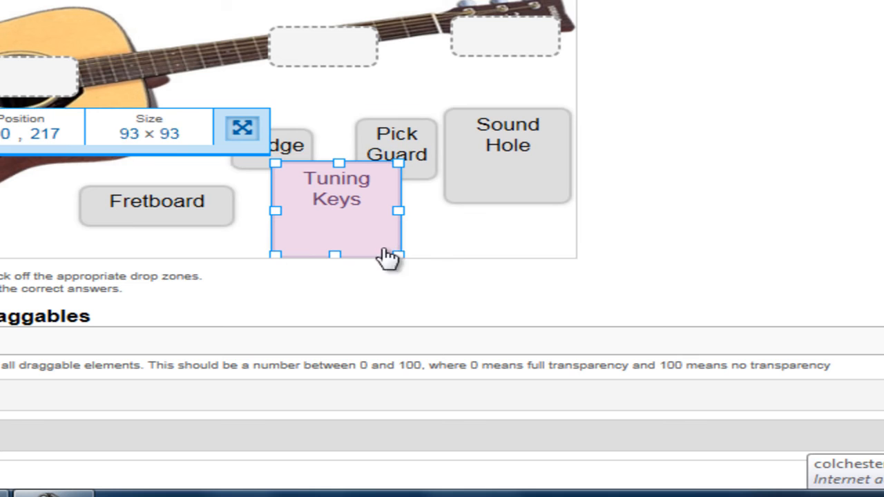
pyautogui.moveTo(399, 254); pyautogui.dragTo(338, 221)
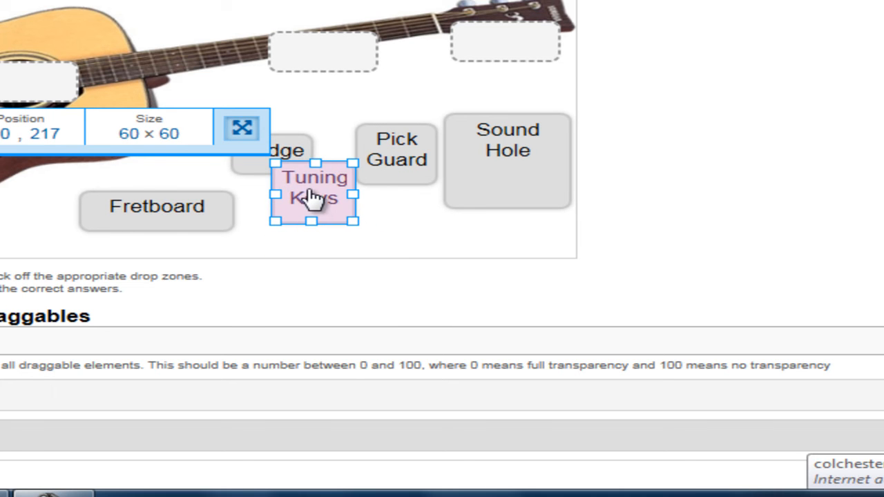
pyautogui.moveTo(315, 196); pyautogui.dragTo(287, 218)
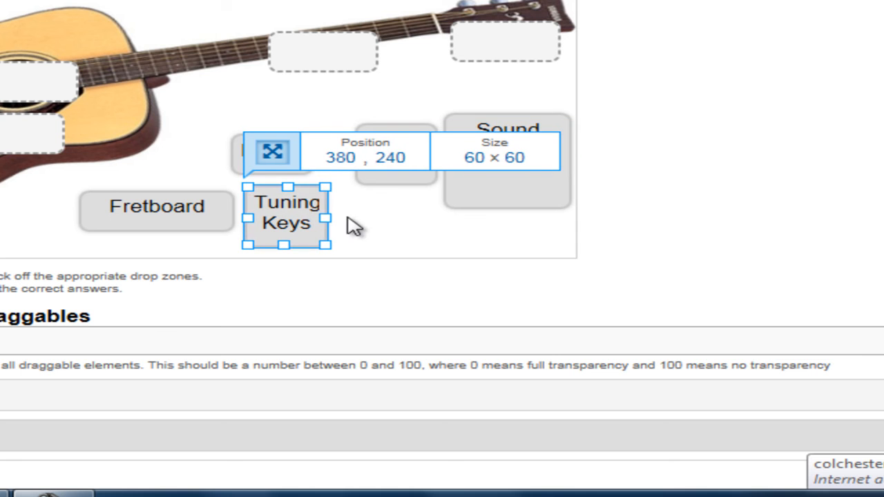
pyautogui.click(508, 149)
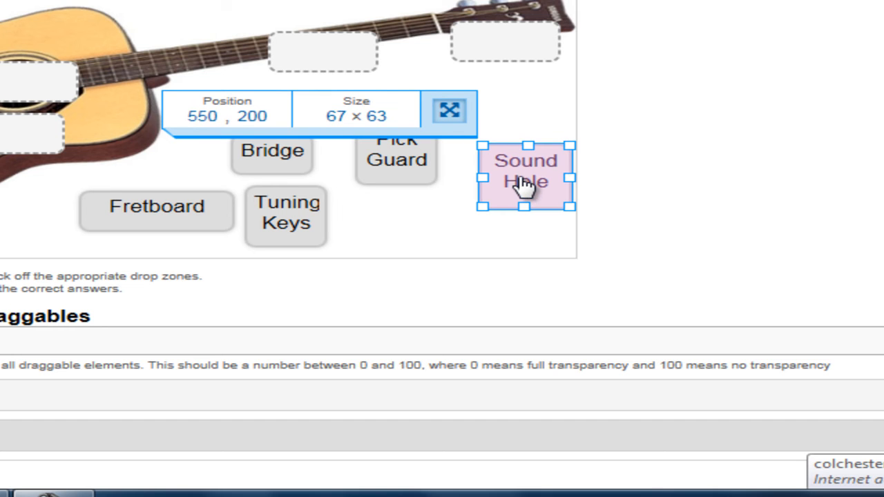
pyautogui.moveTo(525, 178); pyautogui.dragTo(415, 219)
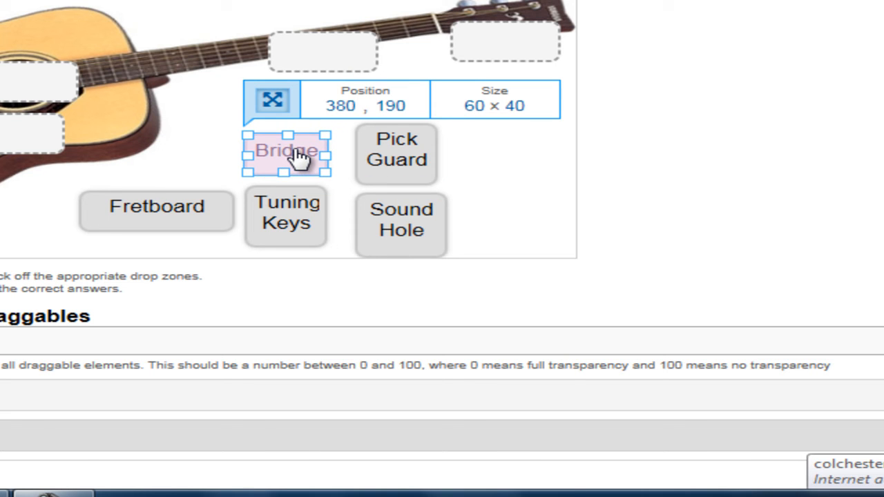
pyautogui.click(546, 204)
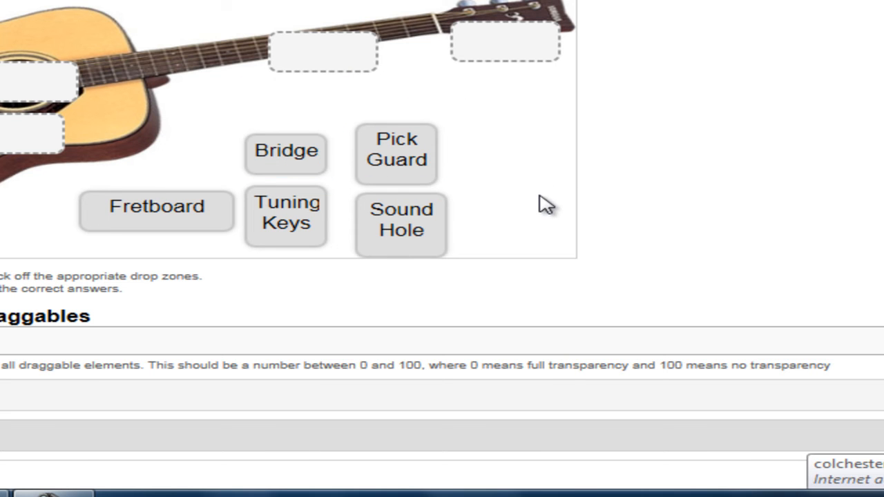
pyautogui.moveTo(607, 214)
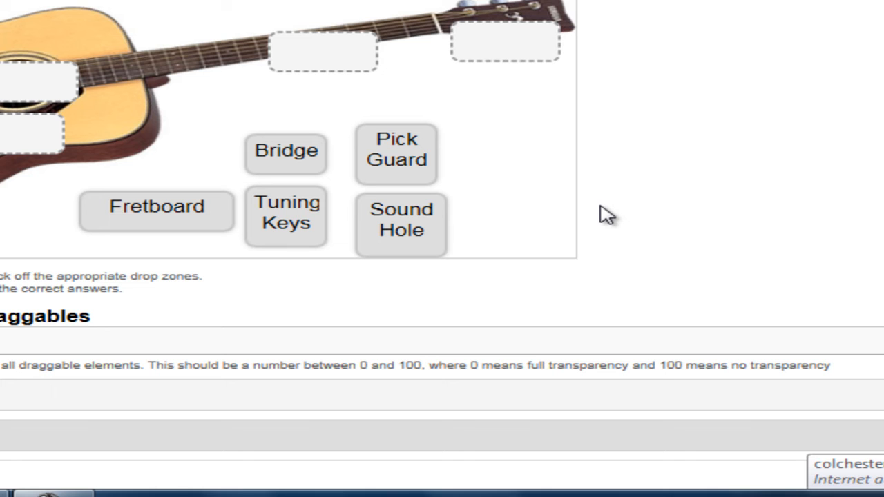
pyautogui.click(400, 224)
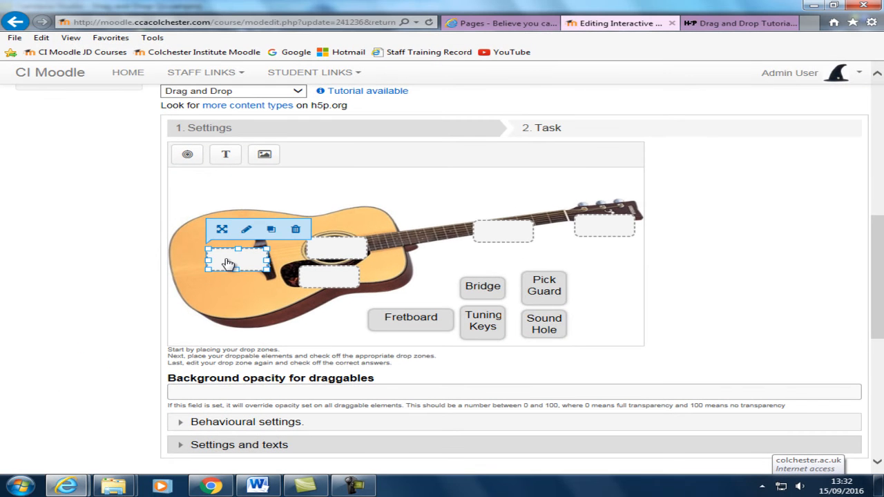
pyautogui.moveTo(246, 229)
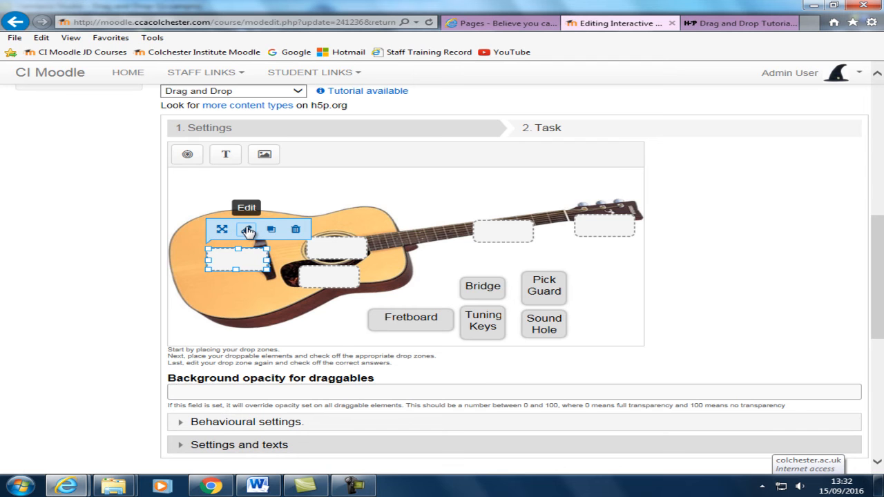
# Step: Mark Sound Hole as the correct answer for the sound hole drop zone and save it
pyautogui.click(249, 229)
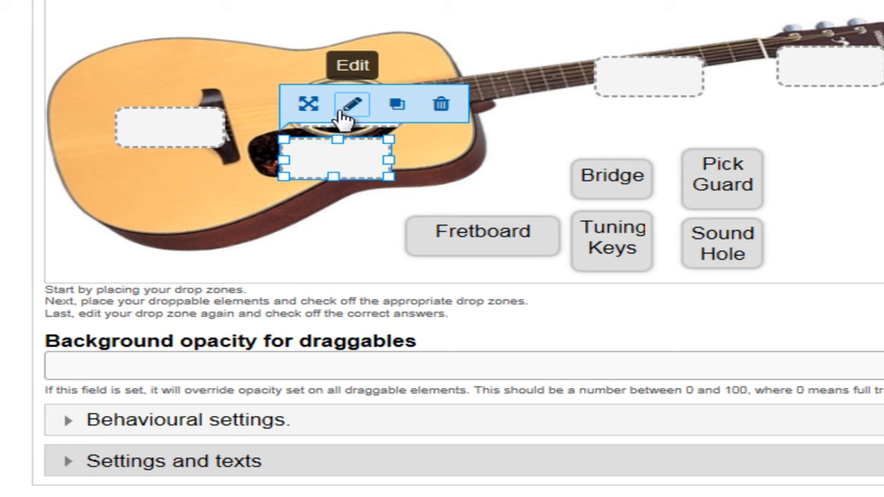
pyautogui.click(352, 104)
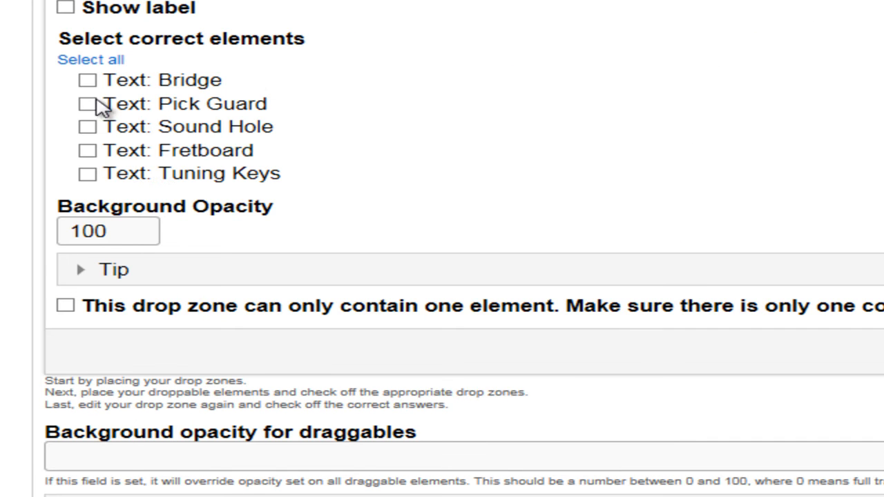
pyautogui.click(89, 104)
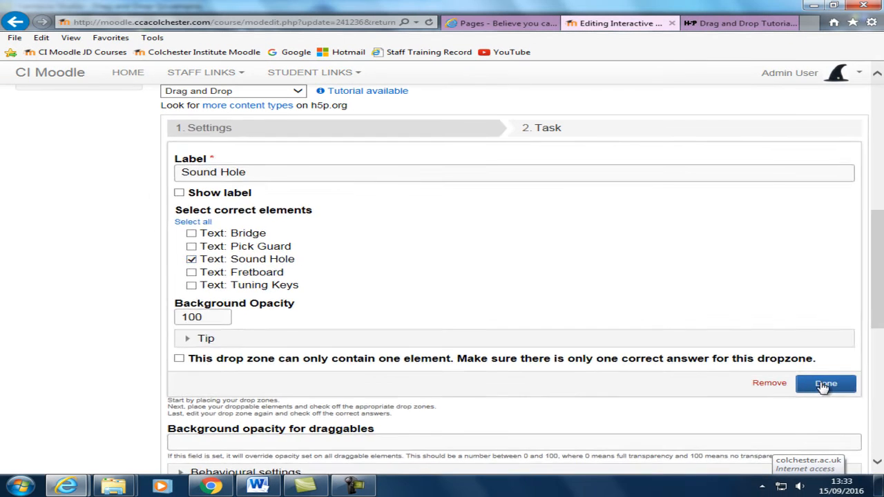
pyautogui.click(826, 384)
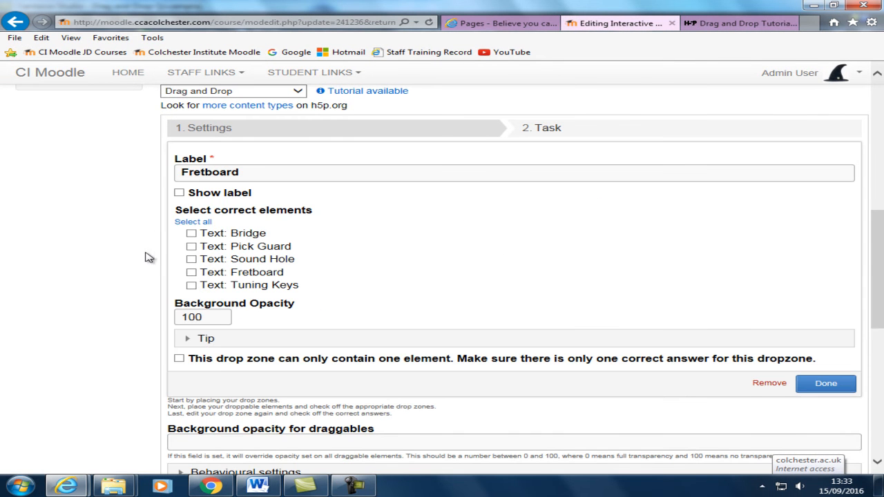
# Step: Mark Fretboard as the neck zone's correct answer, then close the headstock dropzone settings
pyautogui.click(191, 272)
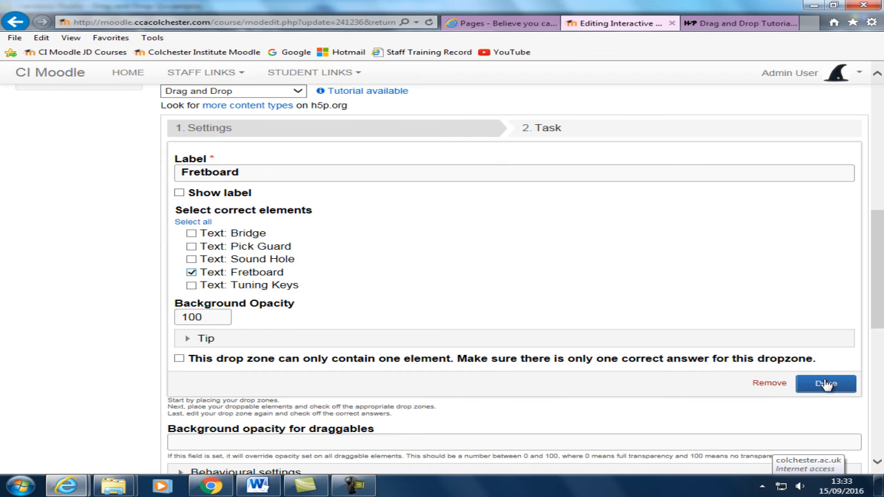
pyautogui.click(826, 384)
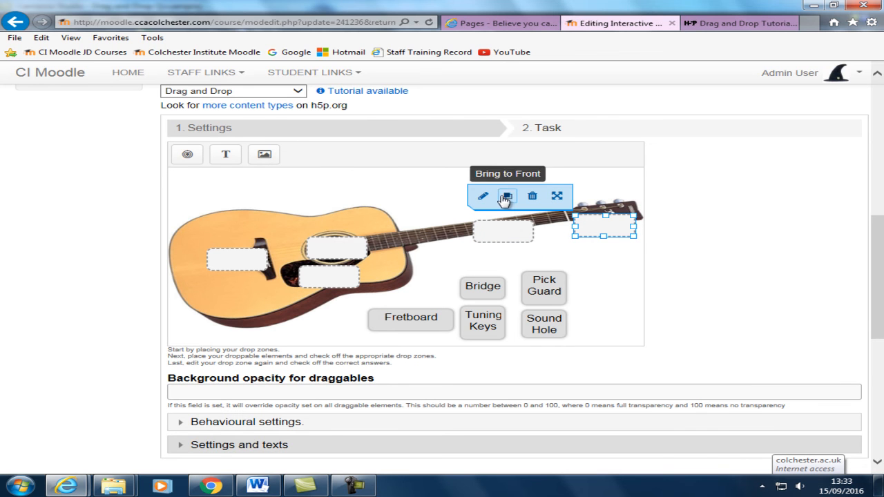
pyautogui.click(483, 196)
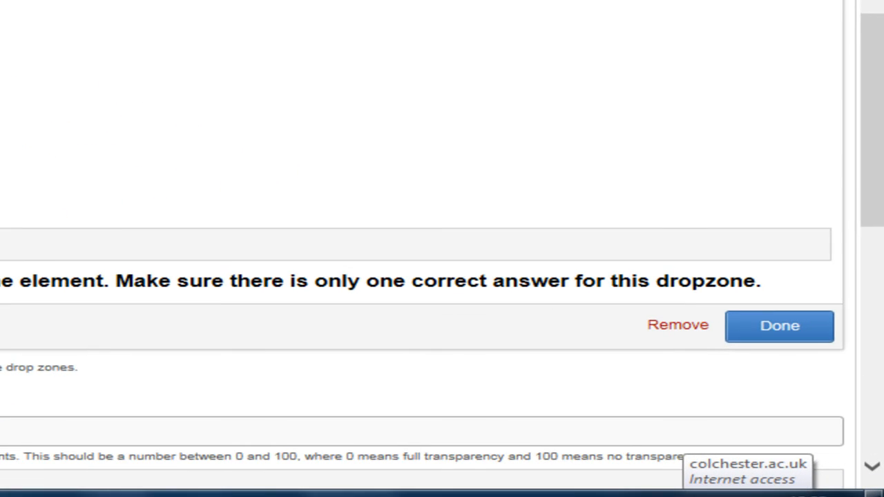
pyautogui.click(779, 326)
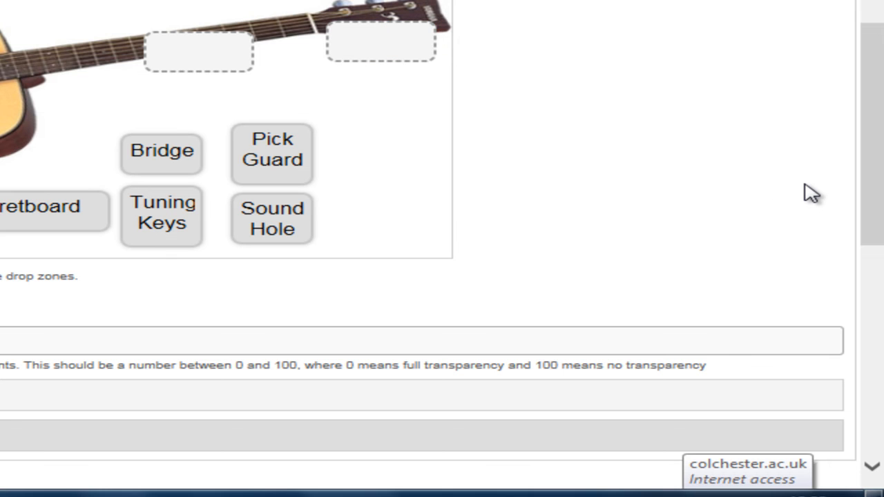
pyautogui.moveTo(399, 8)
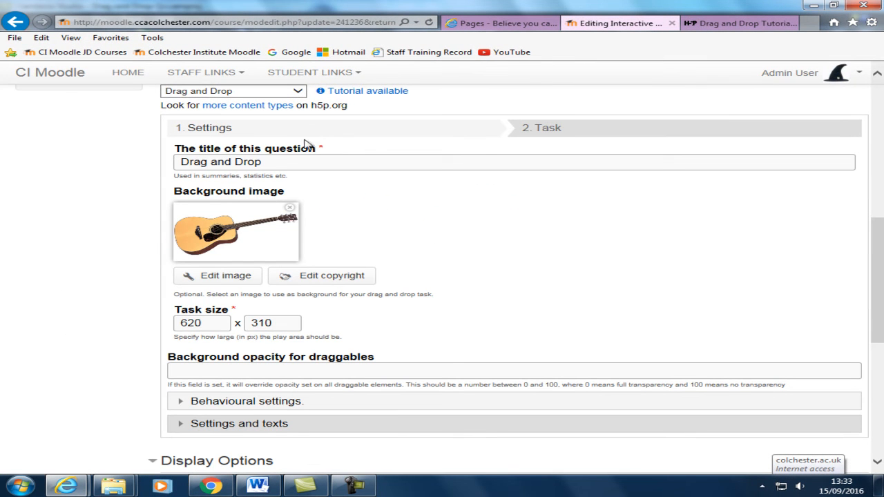
# Step: Expand the Behavioural settings showing Enable Retry, scoring and solution options
pyautogui.scroll(-3)
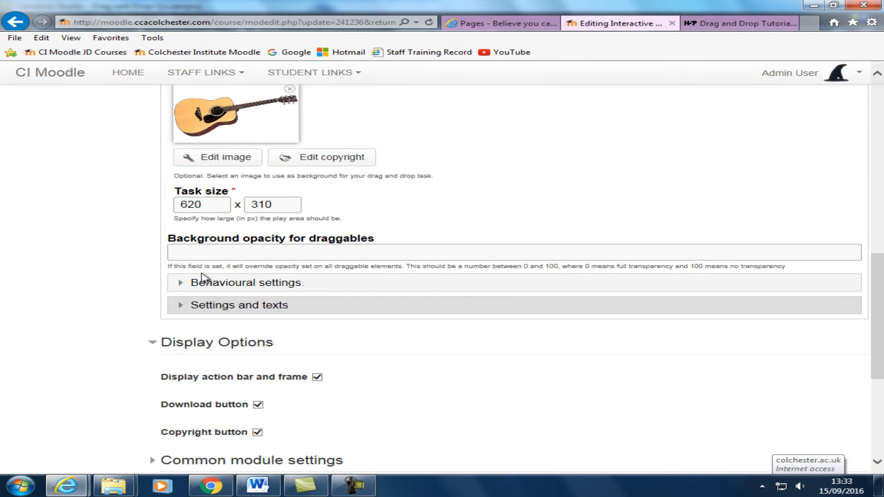
pyautogui.click(179, 281)
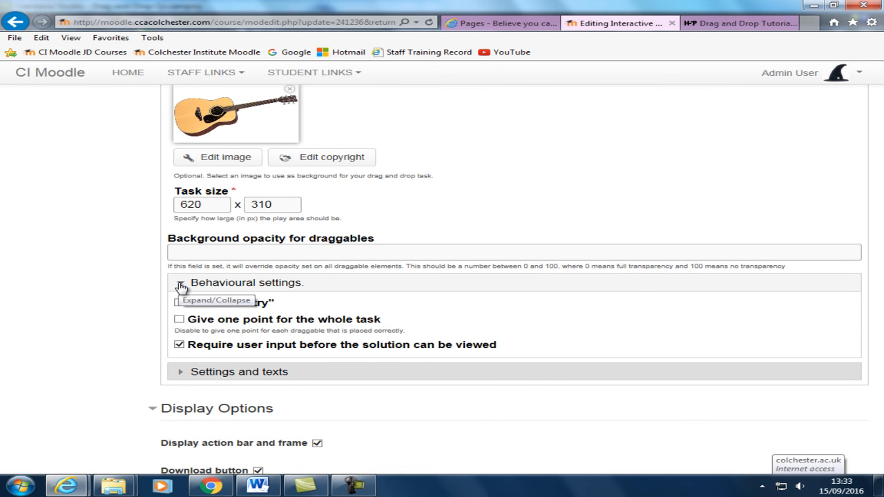
pyautogui.click(180, 286)
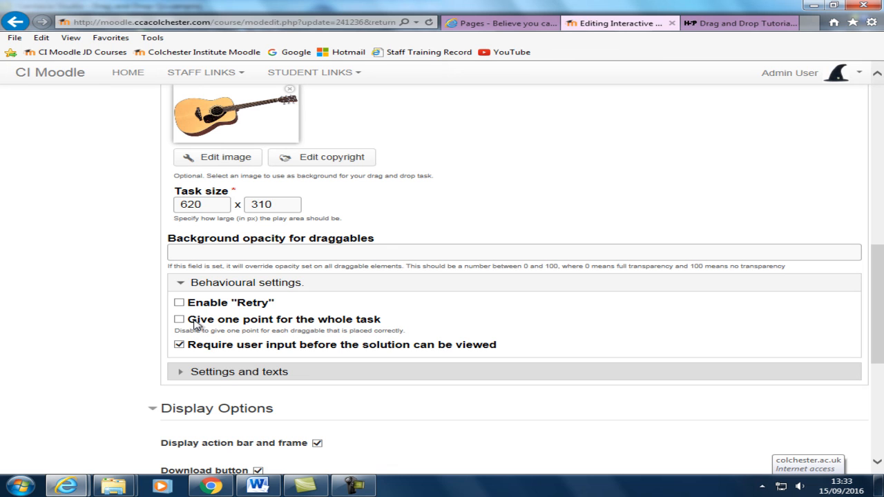
pyautogui.moveTo(208, 325)
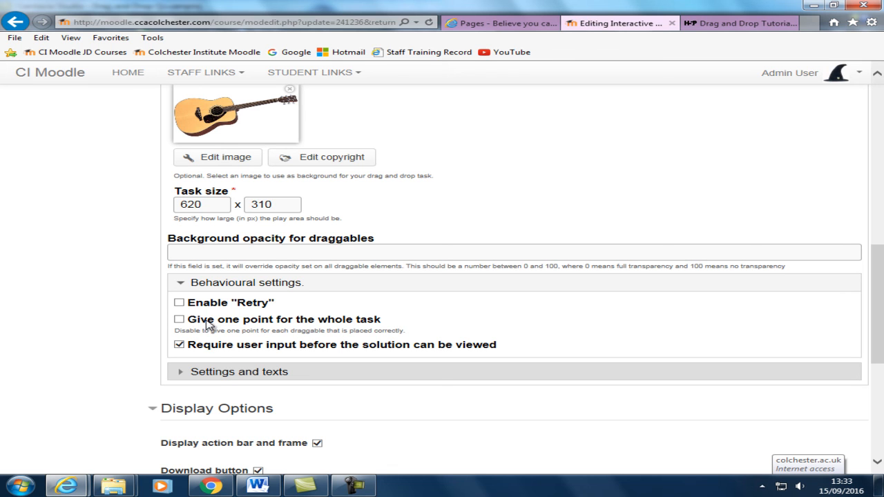
pyautogui.moveTo(303, 328)
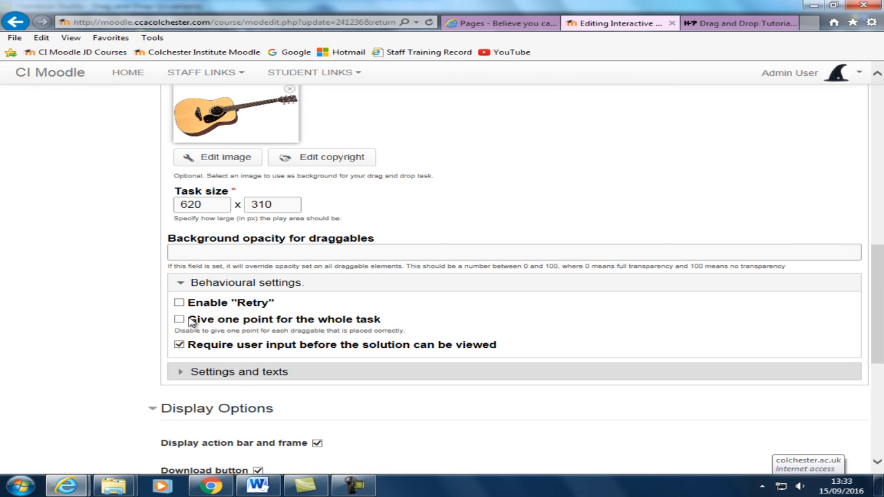
pyautogui.moveTo(435, 329)
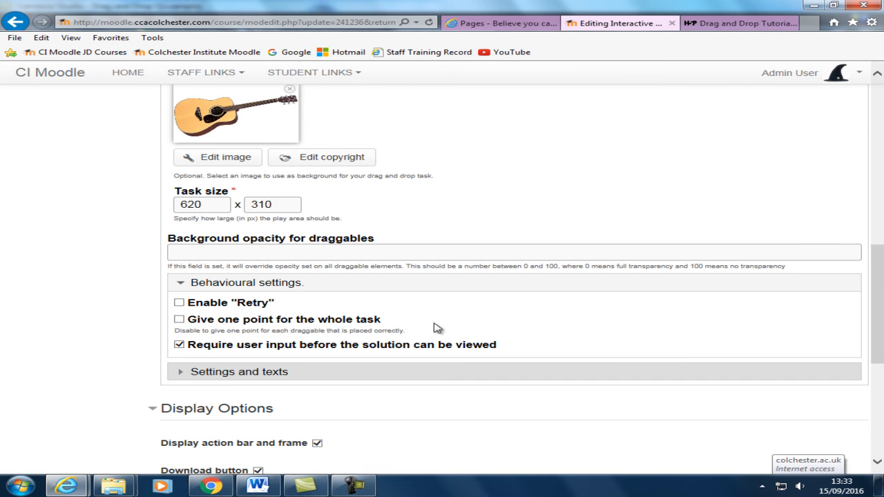
pyautogui.moveTo(384, 325)
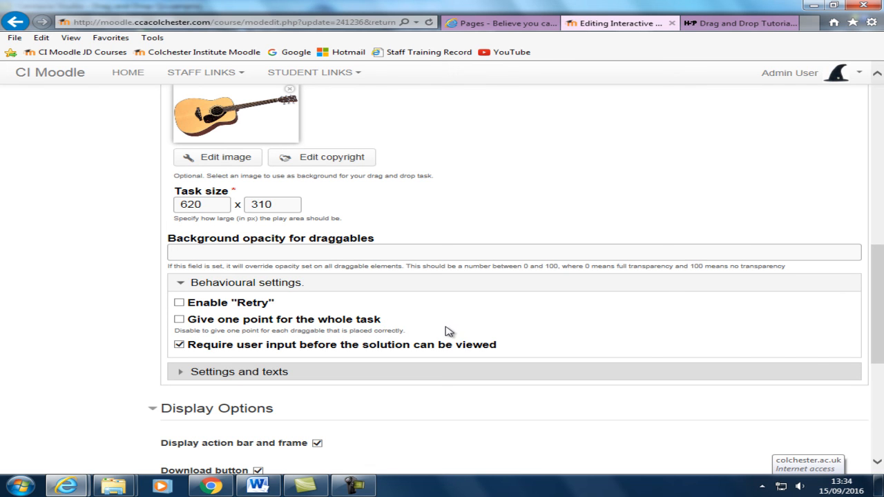
pyautogui.moveTo(882, 279)
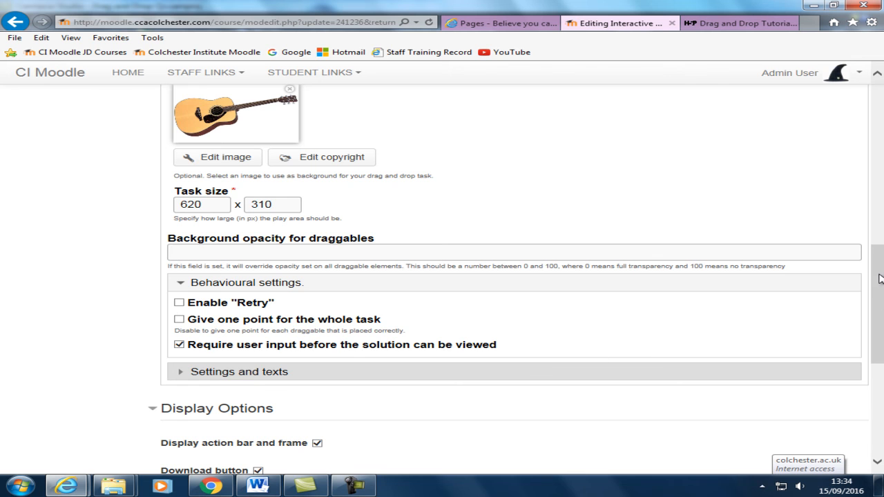
# Step: Save the activity, returning to the course with 'Name the parts of the guitar' under Topic 1
pyautogui.scroll(-3)
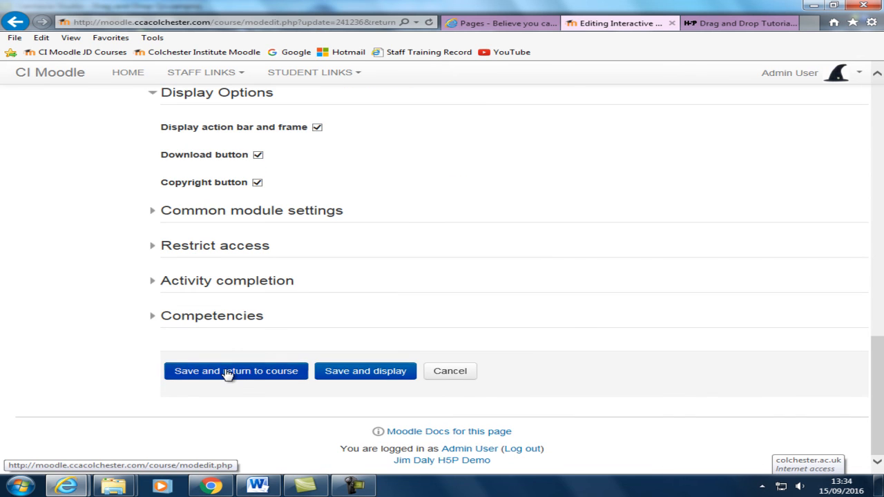
pyautogui.click(235, 370)
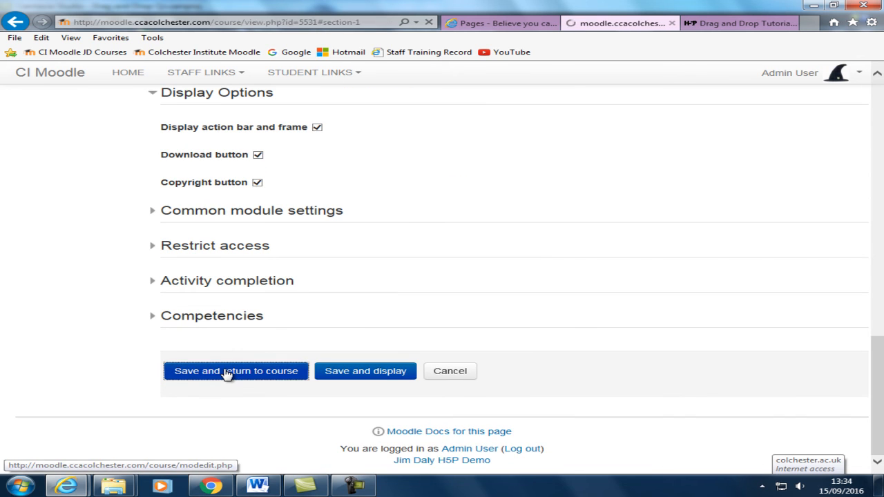
pyautogui.click(235, 370)
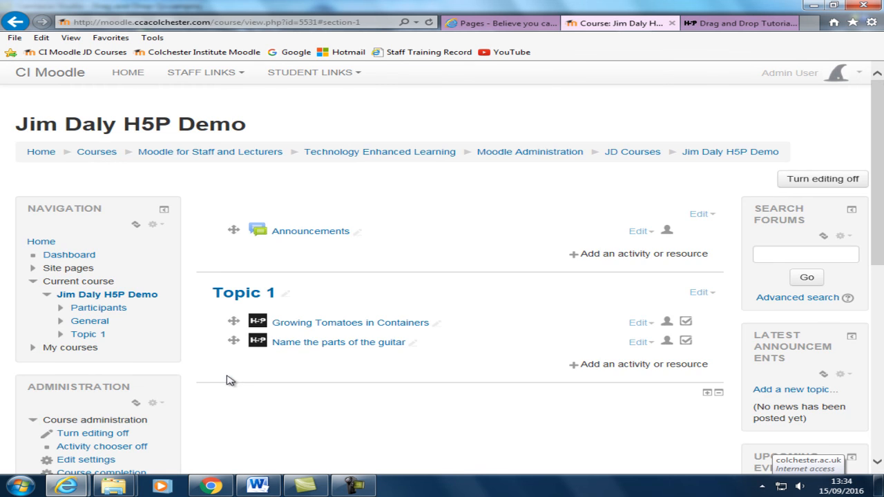
pyautogui.scroll(-3)
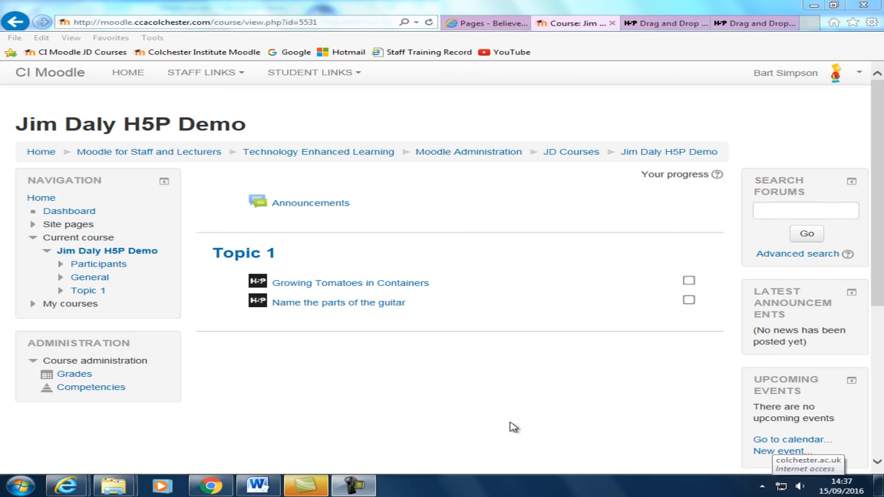
# Step: As a student, open the activity and place Bridge over the sound hole and Sound Hole on the left body zone
pyautogui.click(337, 302)
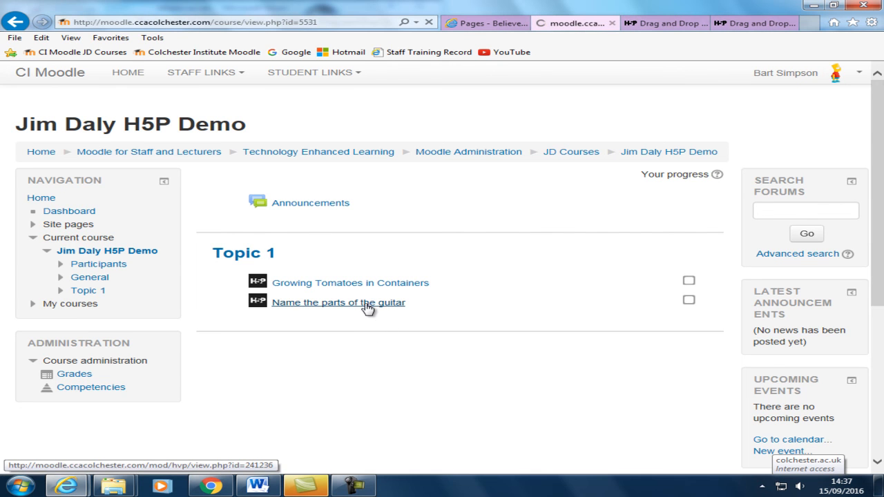
pyautogui.click(337, 303)
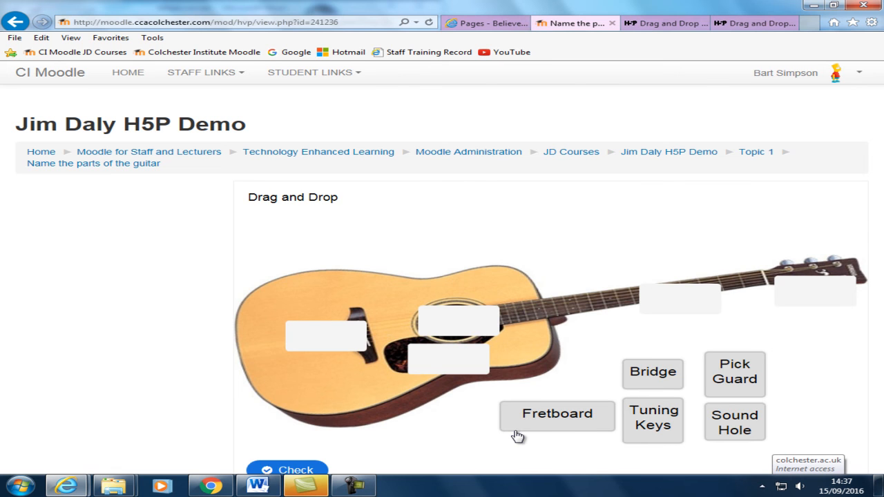
pyautogui.click(652, 373)
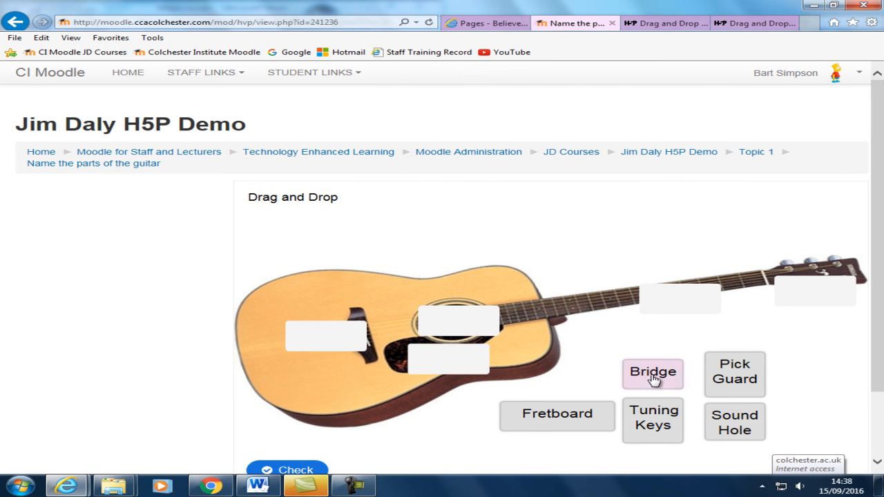
pyautogui.moveTo(652, 373); pyautogui.dragTo(483, 315)
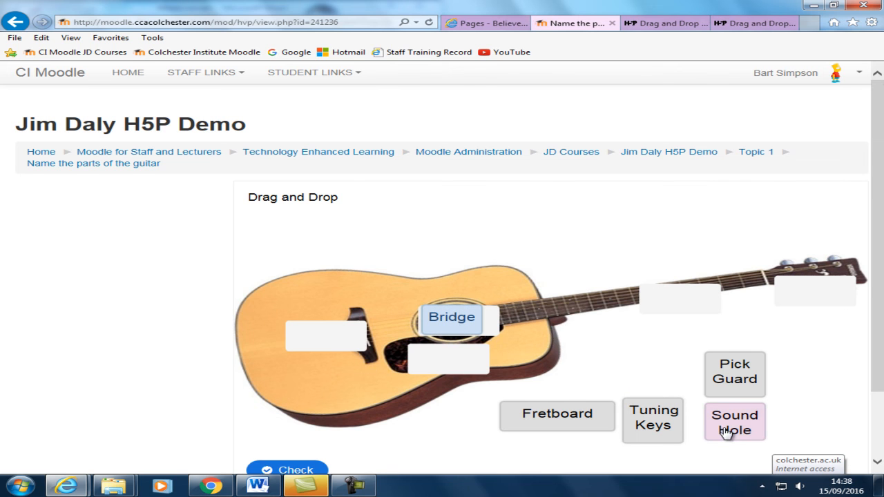
pyautogui.moveTo(734, 421); pyautogui.dragTo(315, 340)
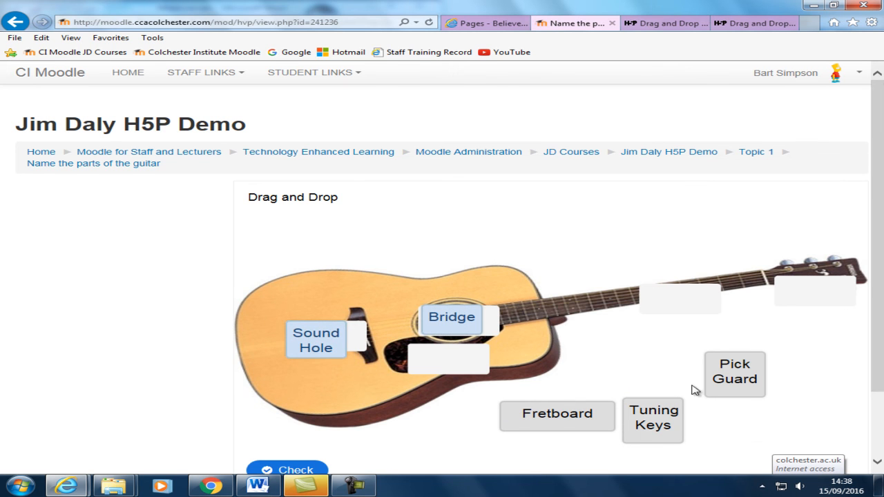
# Step: Place Fretboard on the neck, Pick Guard below the sound hole and Tuning Keys on the headstock
pyautogui.moveTo(558, 415); pyautogui.dragTo(680, 298)
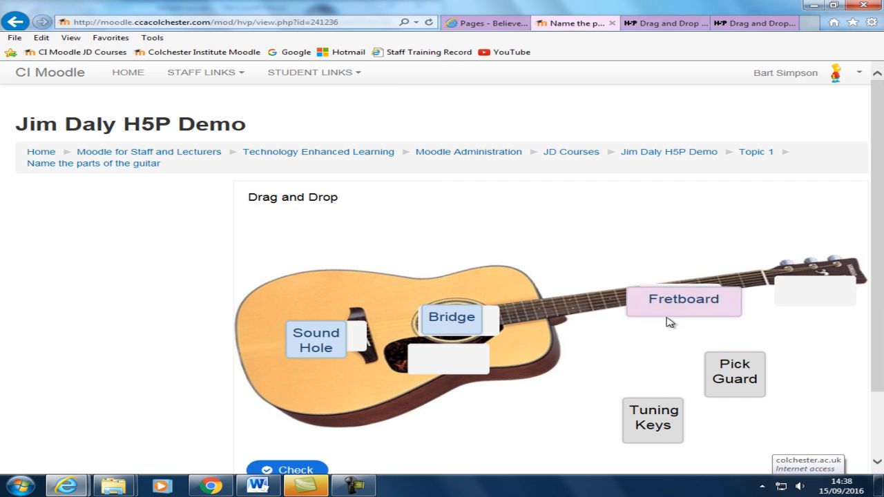
pyautogui.moveTo(735, 373); pyautogui.dragTo(466, 359)
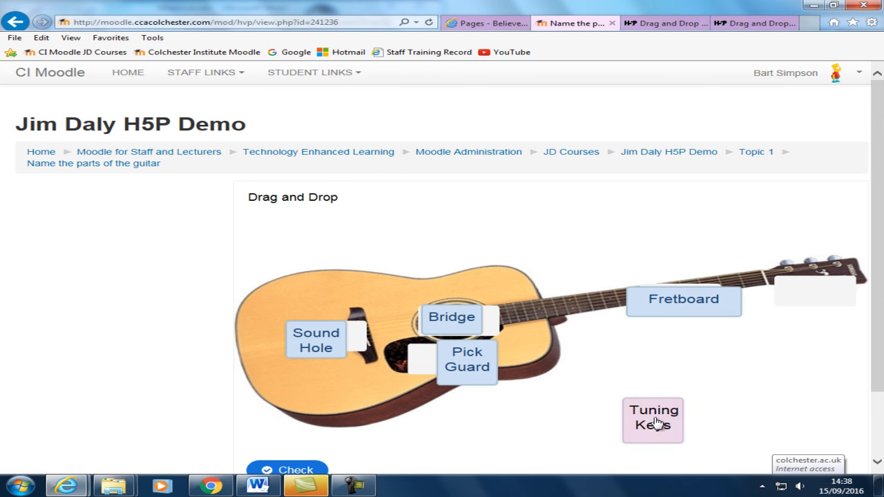
pyautogui.moveTo(652, 420); pyautogui.dragTo(808, 291)
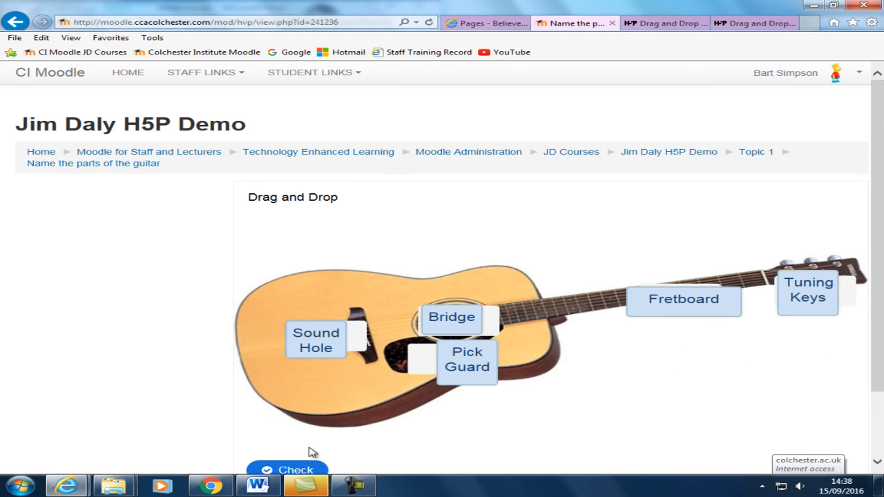
# Step: Check the attempt: Fretboard, Pick Guard and Tuning Keys correct, Bridge wrong
pyautogui.click(287, 469)
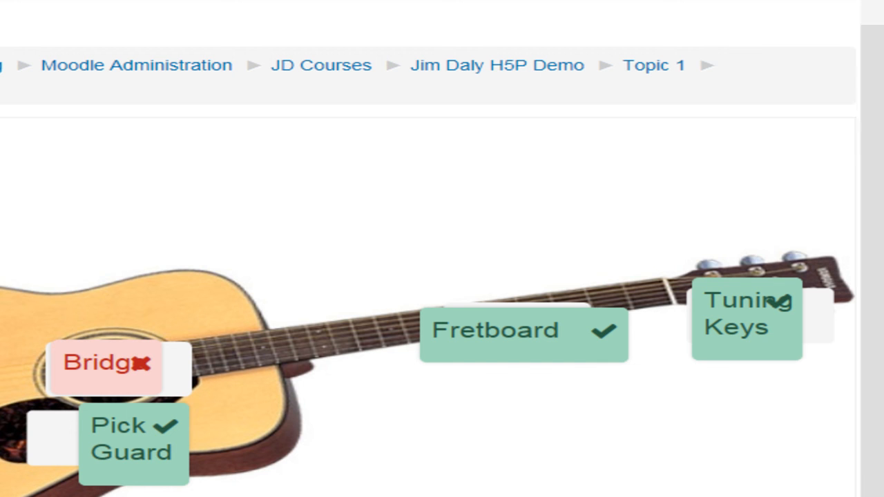
pyautogui.moveTo(124, 453)
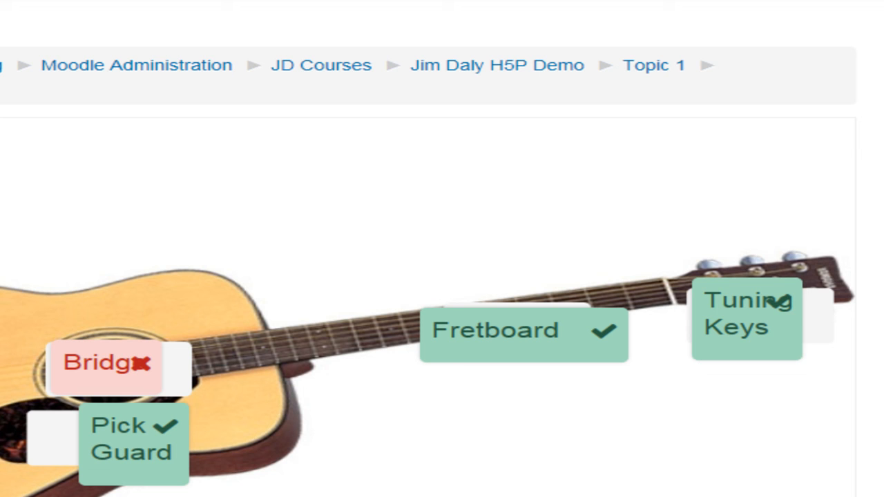
pyautogui.moveTo(498, 65)
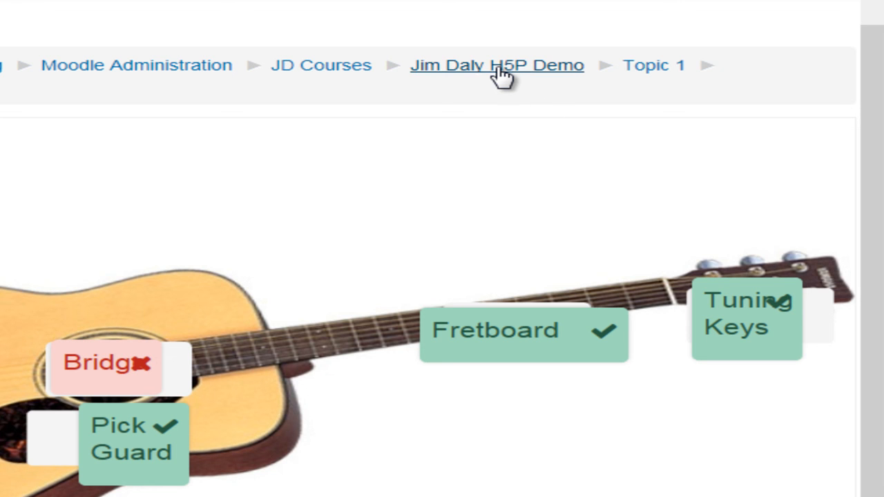